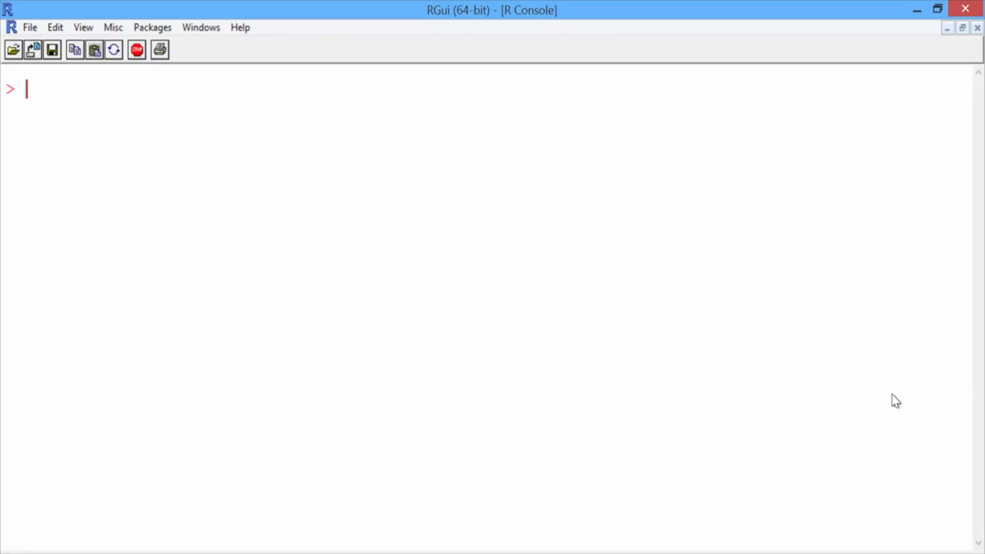
Step: Run library(rpart) and library(rpart.plot), then start the ClaimsTree command
text(lib)
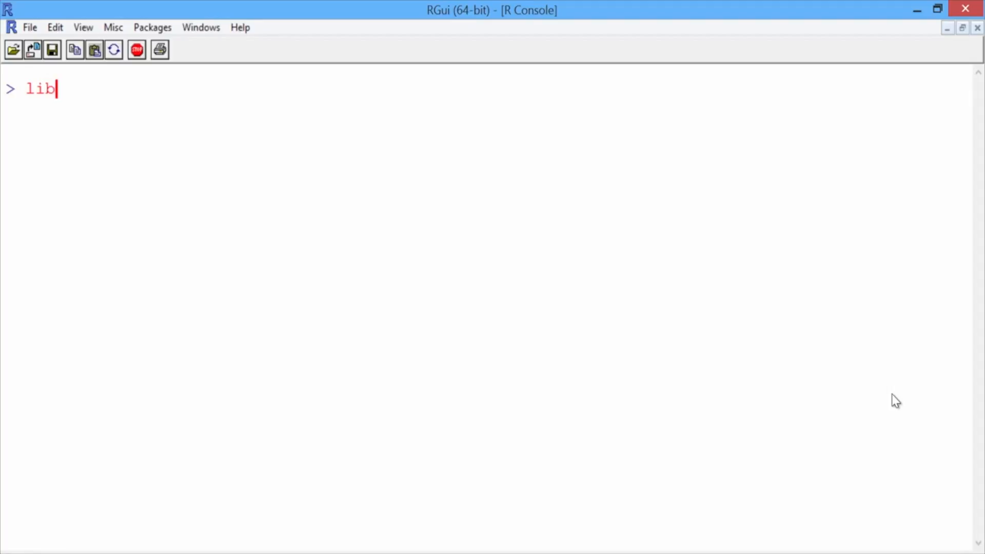
text(rary(rpart)
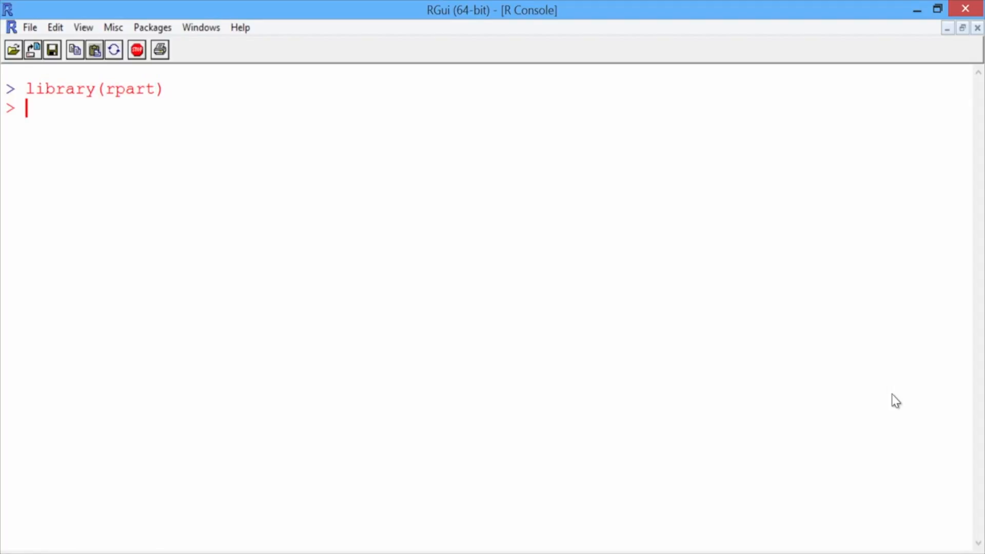
text(library)
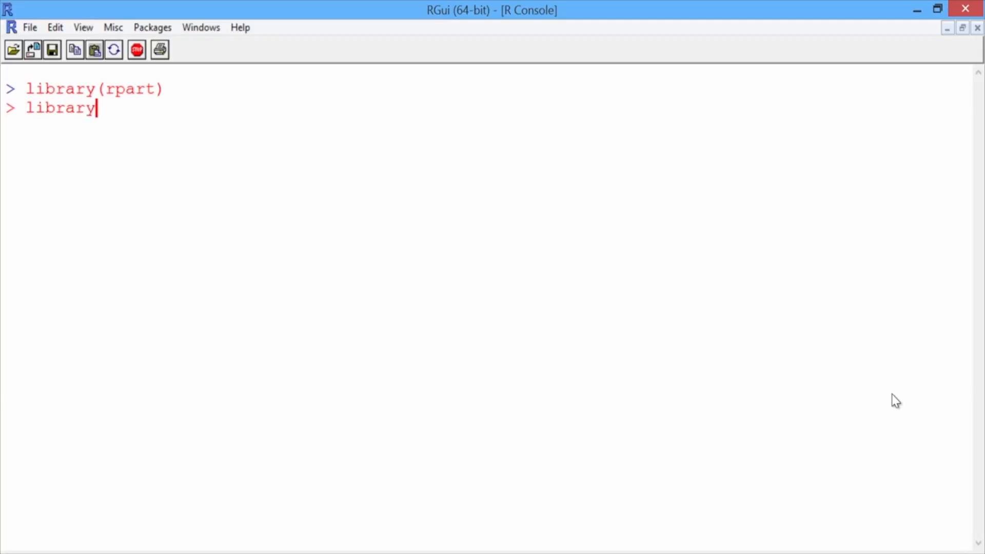
text((rp)
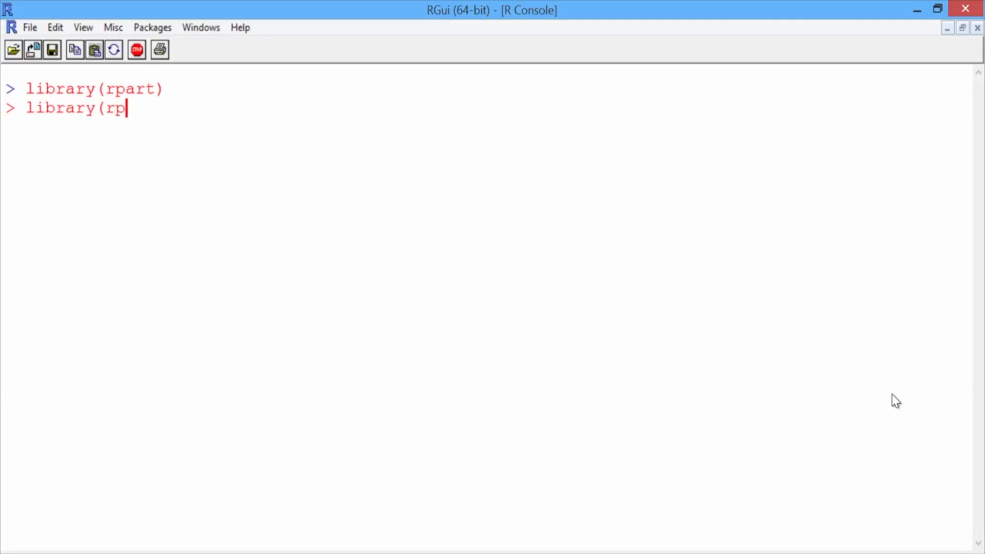
text(art.plot)
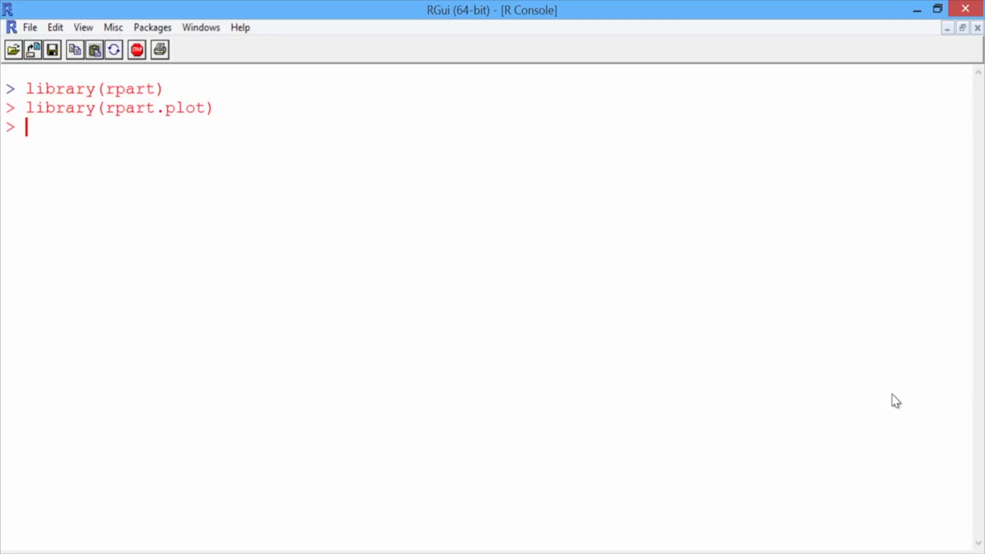
text(Cl)
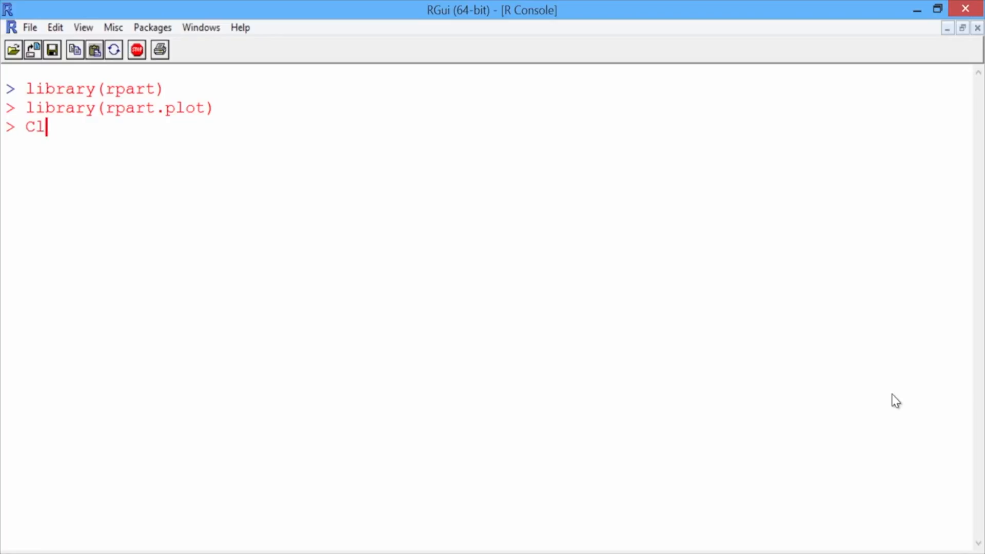
Step: Start ClaimsTree = rpart(bucket2009 ~ as the tree formula
text(aimsTre)
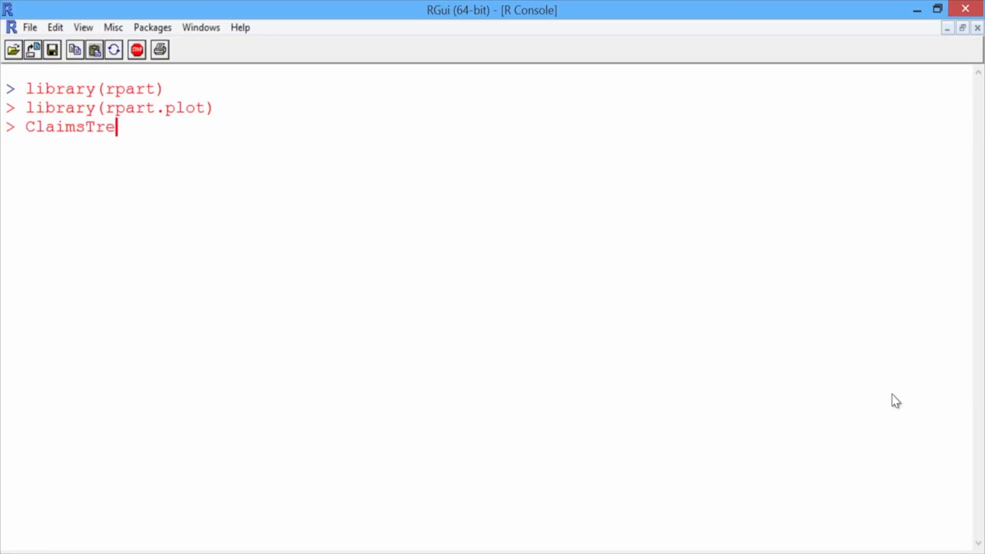
text(e = rpar)
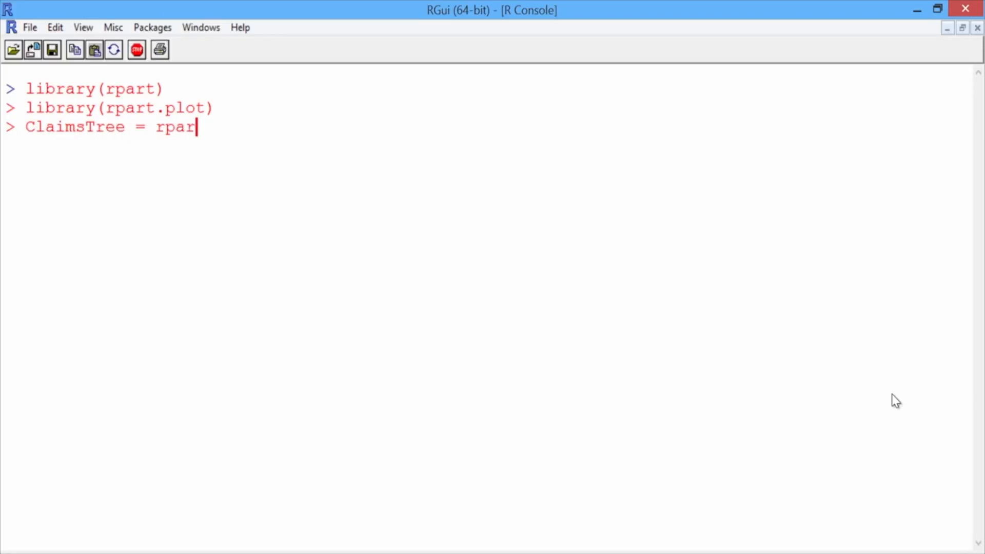
text(t()
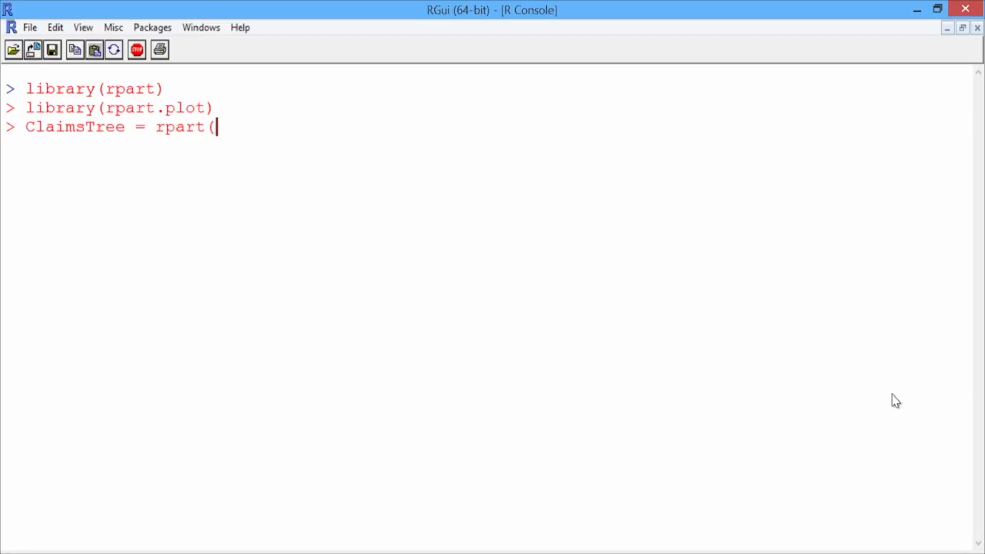
text(bucket)
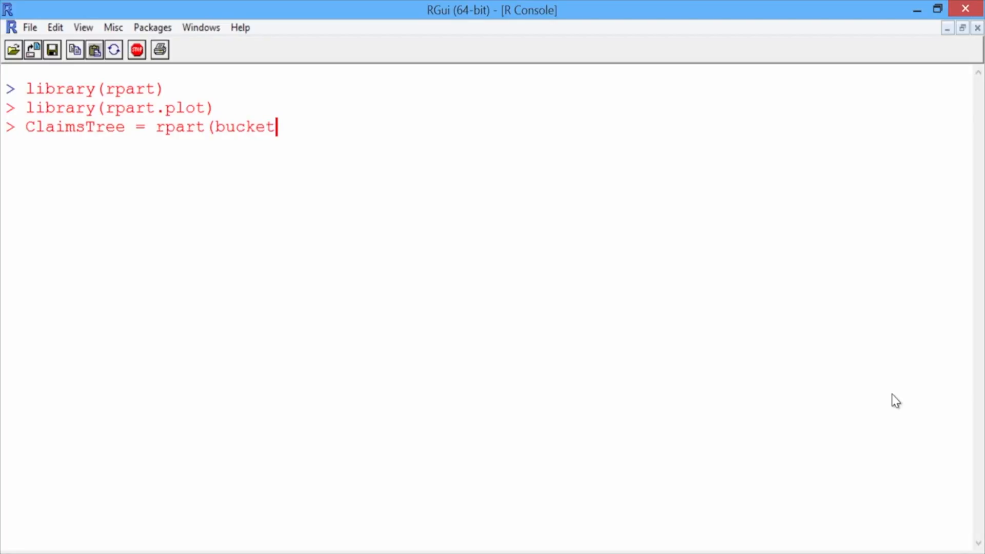
text(2009 ~)
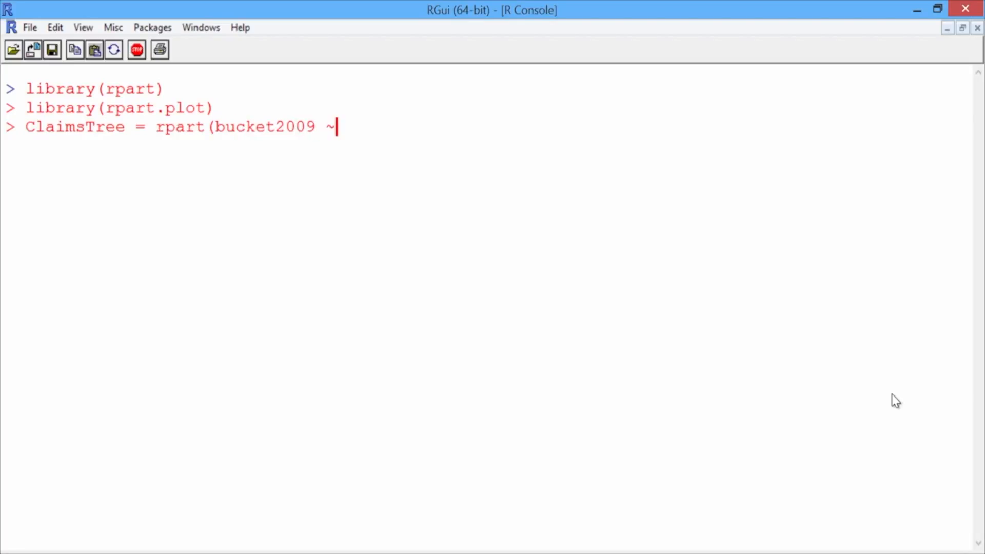
Step: List age, arthritis, alzheimers, cancer, copd and depression as predictors
text(ag)
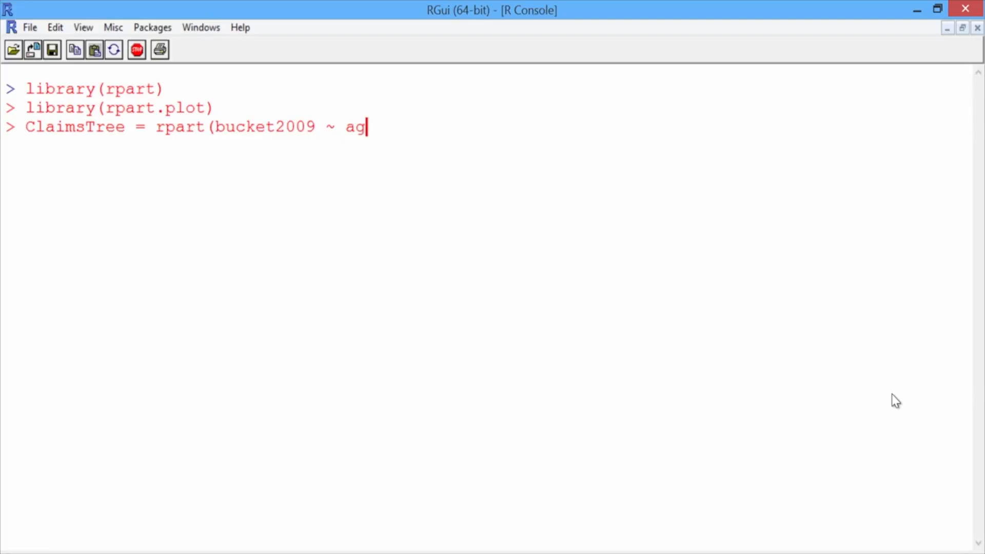
text(e + a)
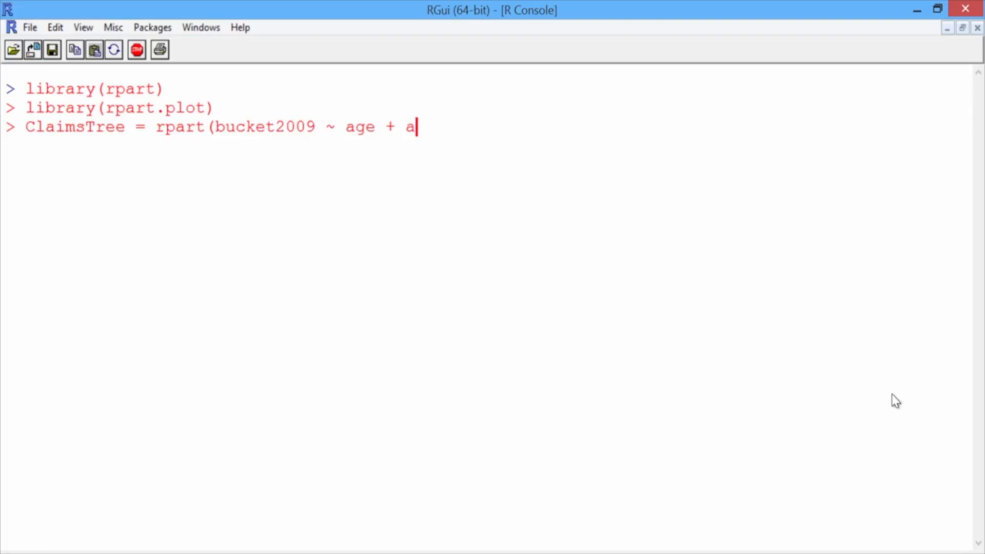
text(rthrit)
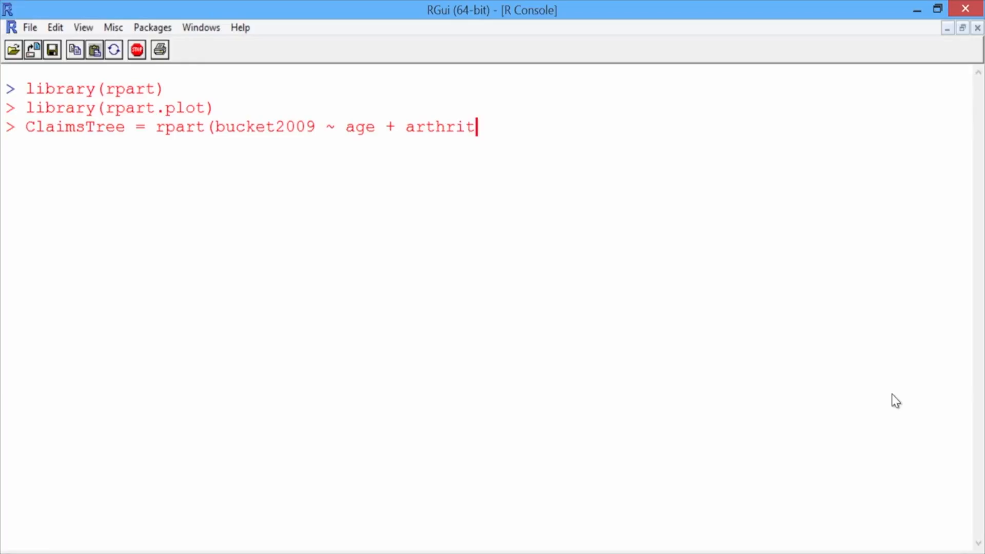
text(is +)
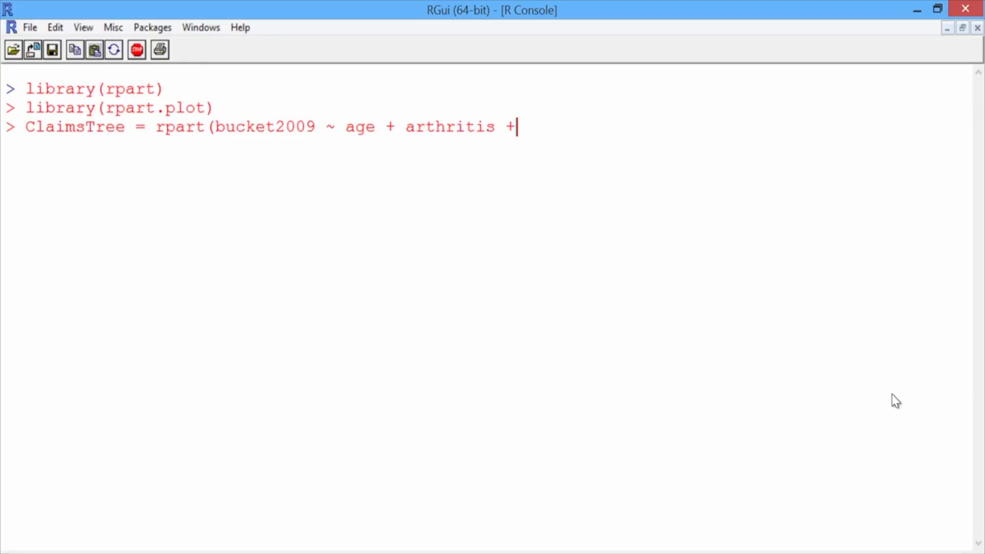
text(alzheimer)
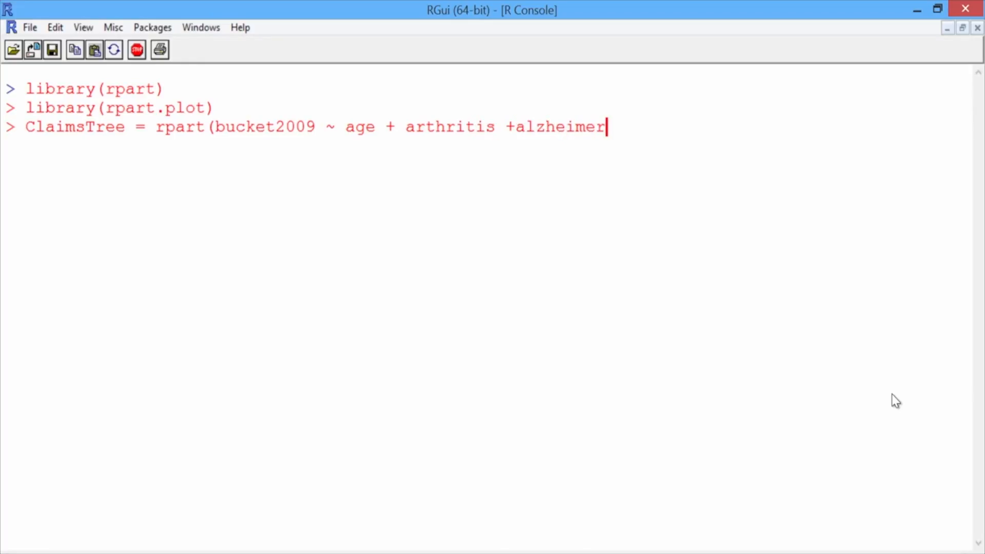
text(s +)
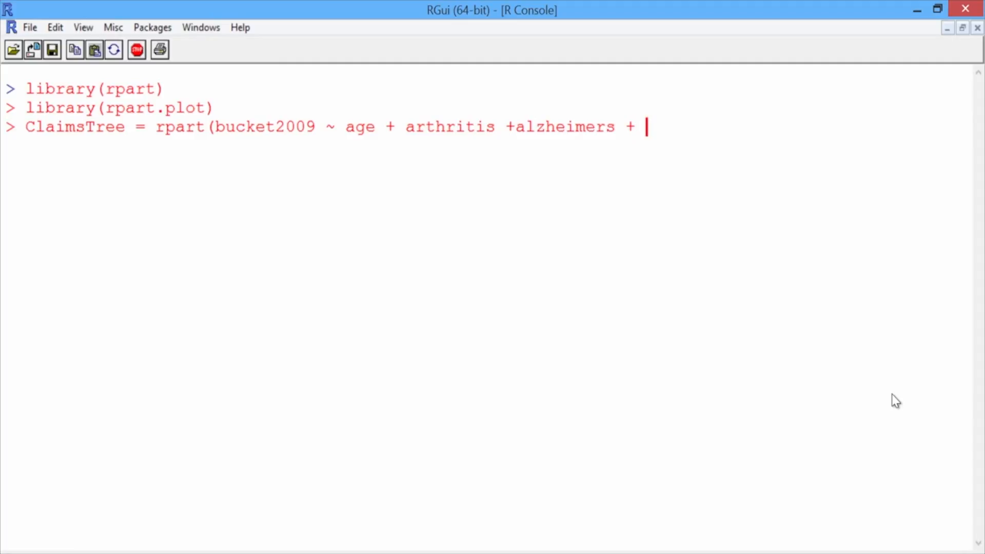
text(cancer)
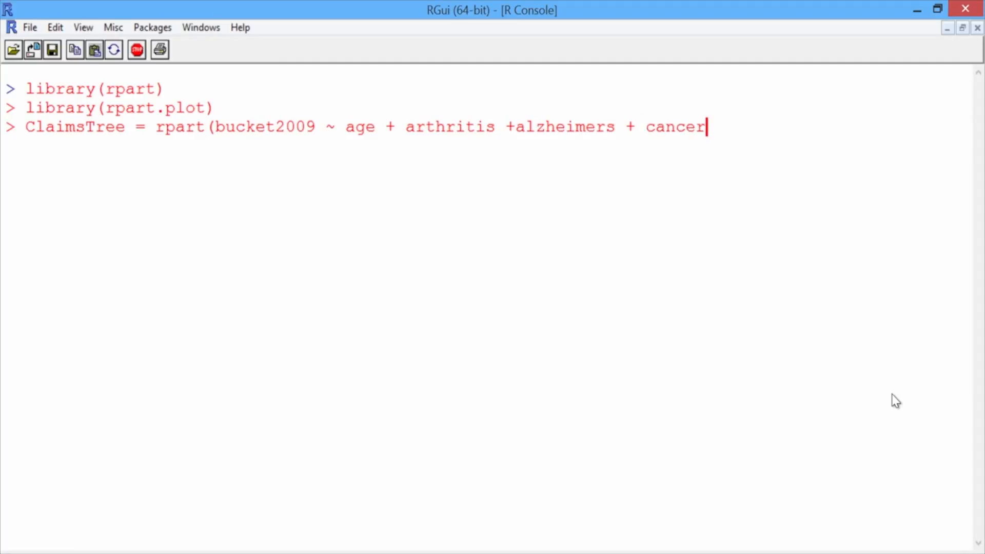
text(+ copd)
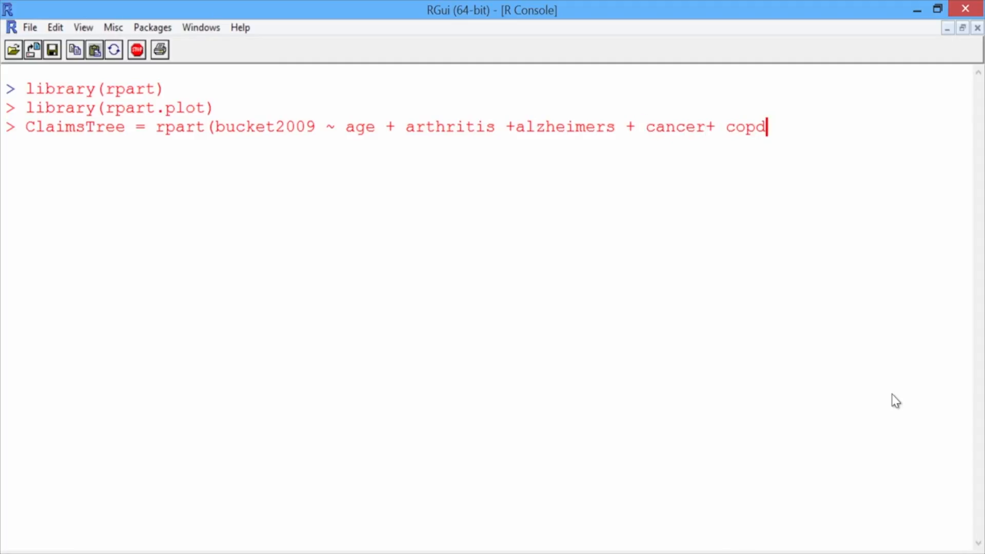
text(+ de)
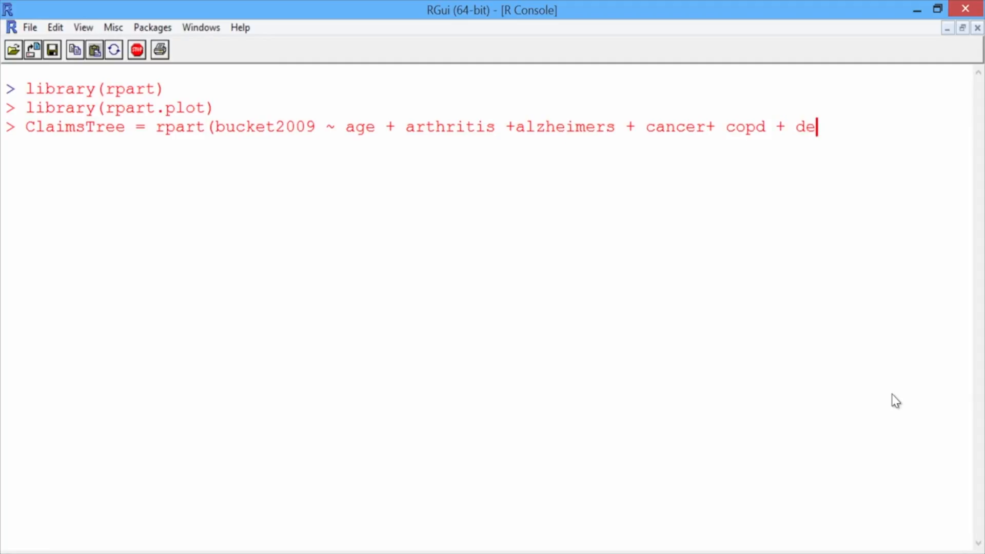
text(pression +)
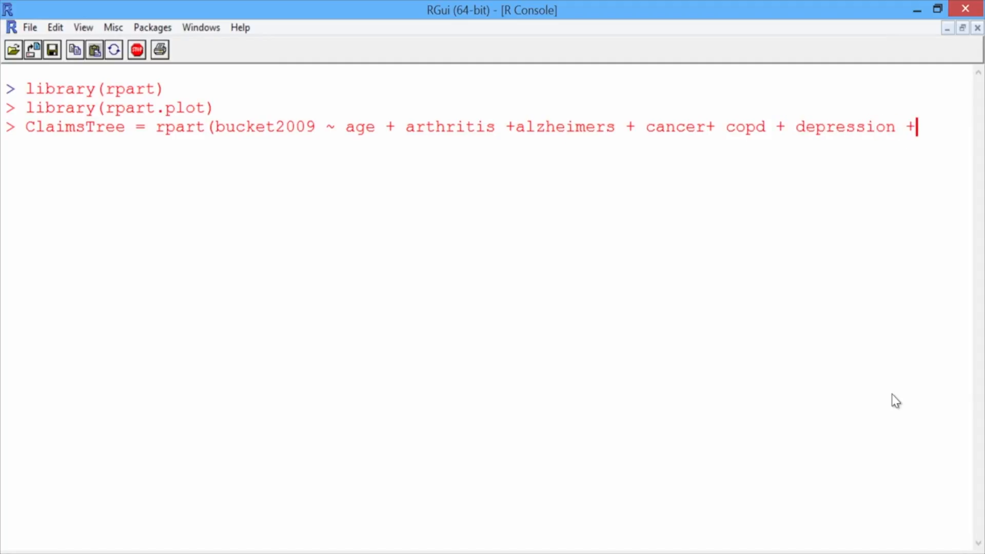
Step: Add diabetes, heart.failure, ihd, kidney, osteoporosis, stroke, bucket2008 and reimbursement2008 to the formula
text(diabetes + heart.failure +)
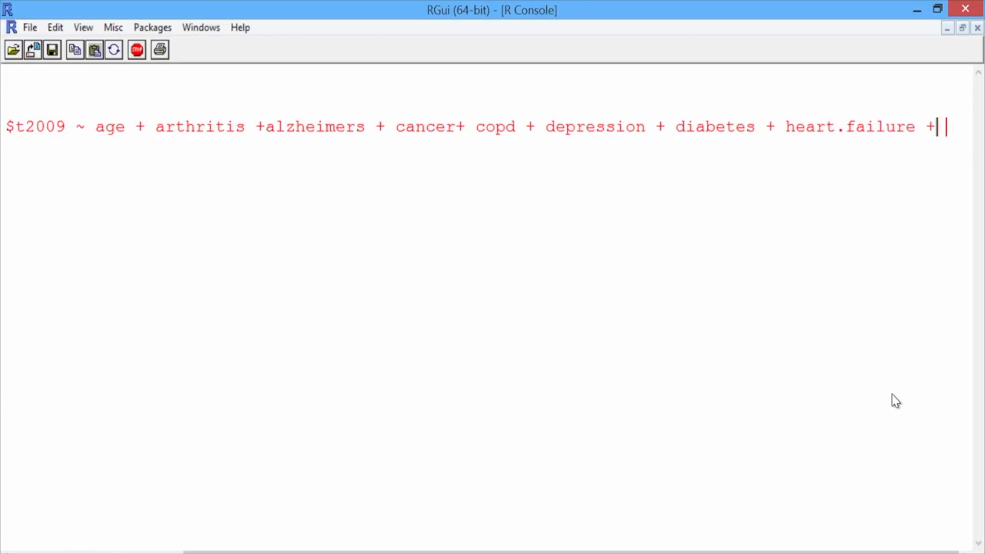
text(ihd + kid)
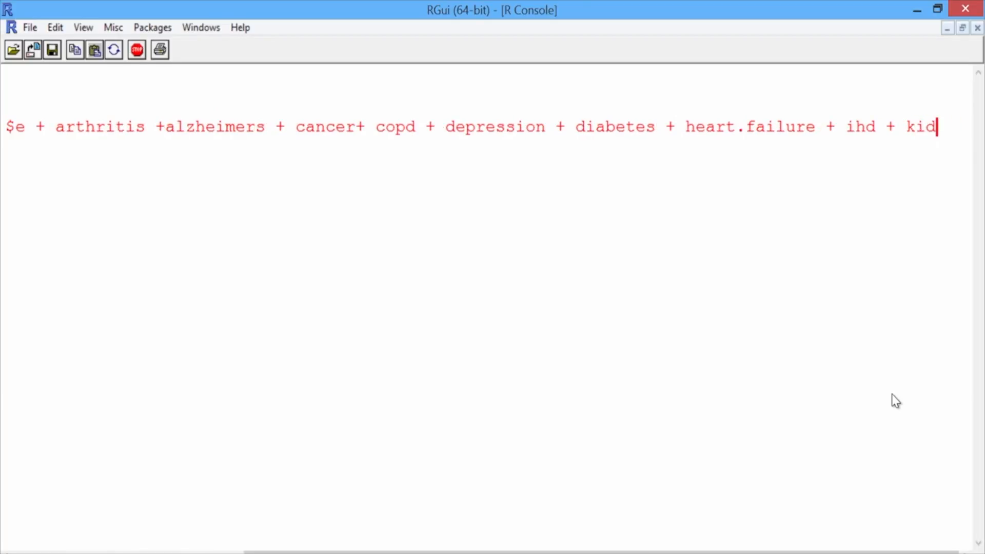
text(ney+ osteoporos)
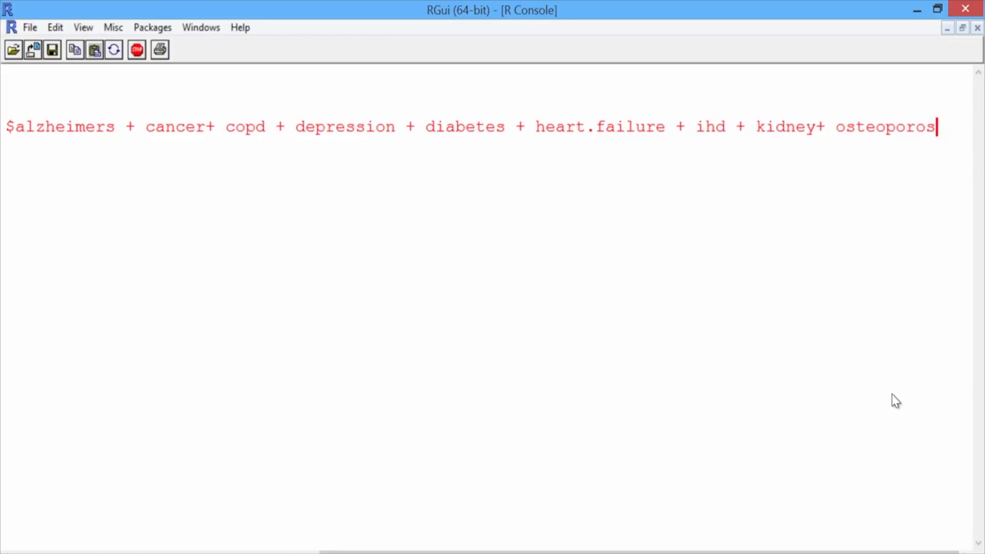
text(is + stroke +)
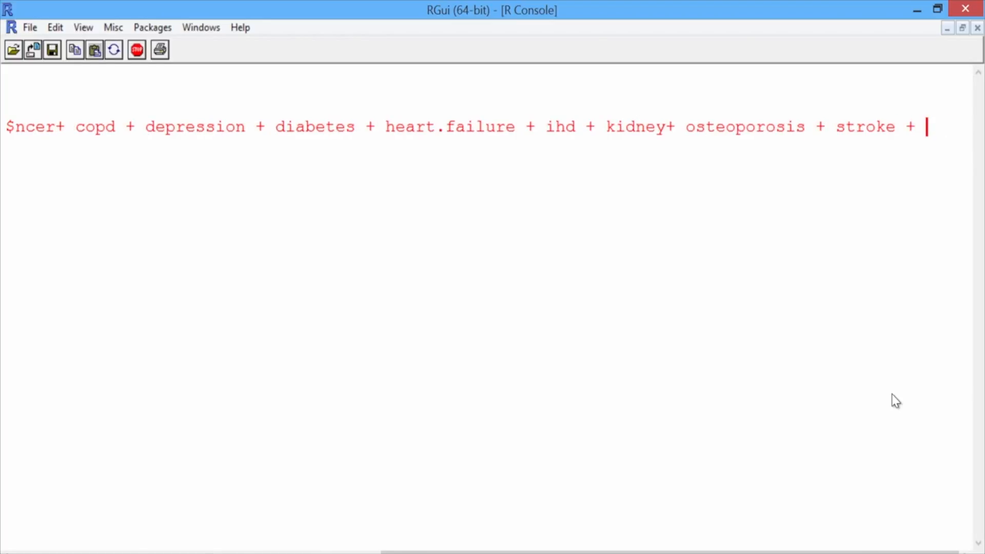
text(bucket2008 + reimbursement2008,)
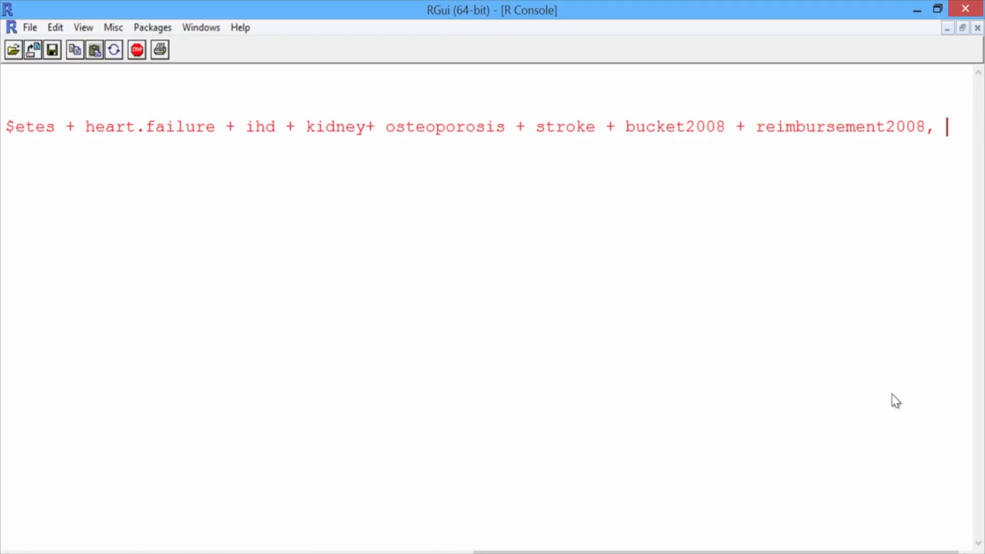
Step: Finish with data=ClaimsTrain, method="class", cp=0.00005 and run rpart
text(data=Cla)
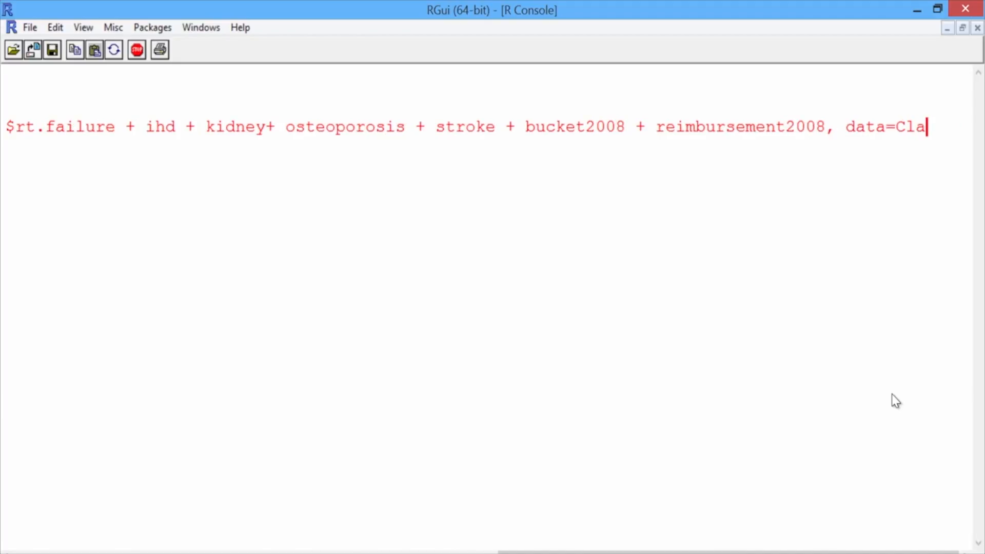
text(imsTrain)
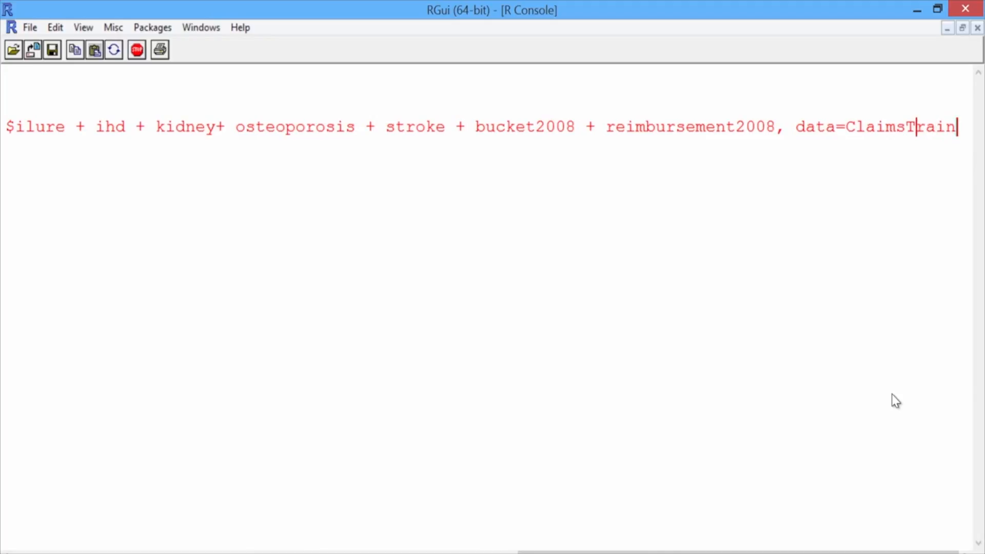
text(, method)
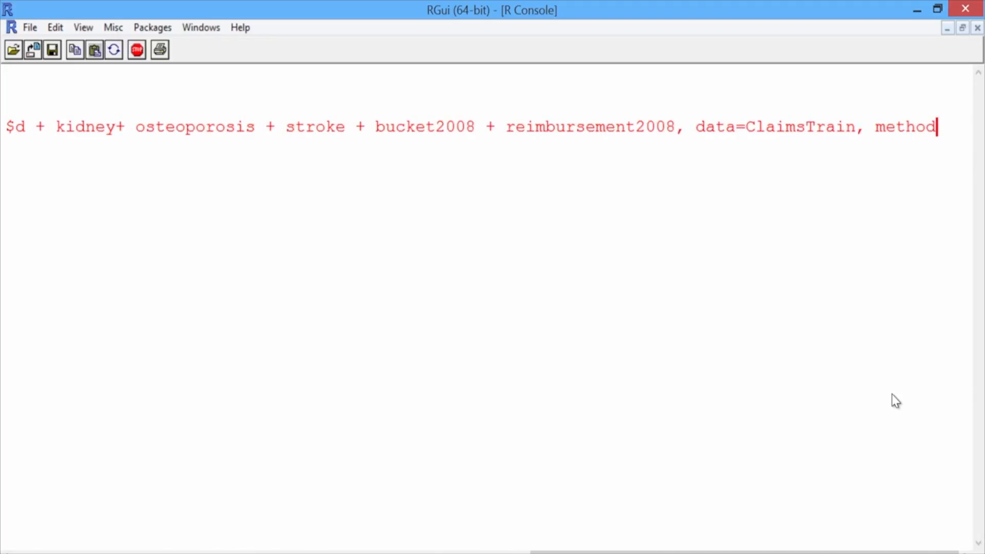
text(=)
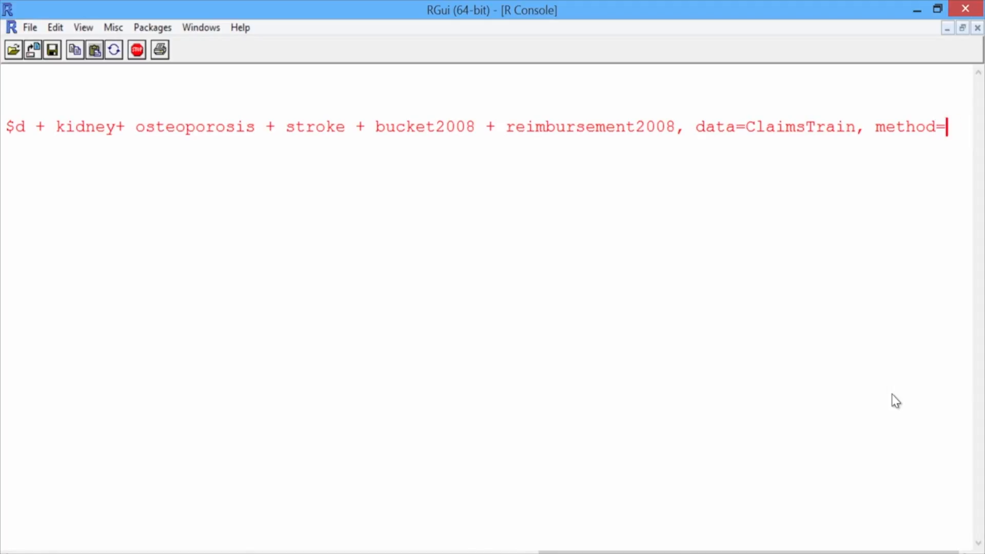
text("class",)
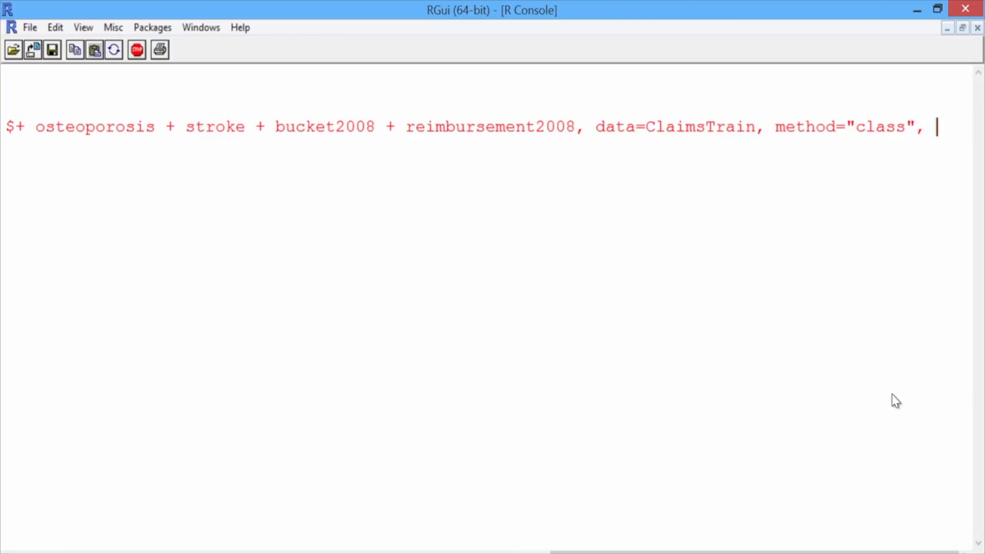
text(cp)
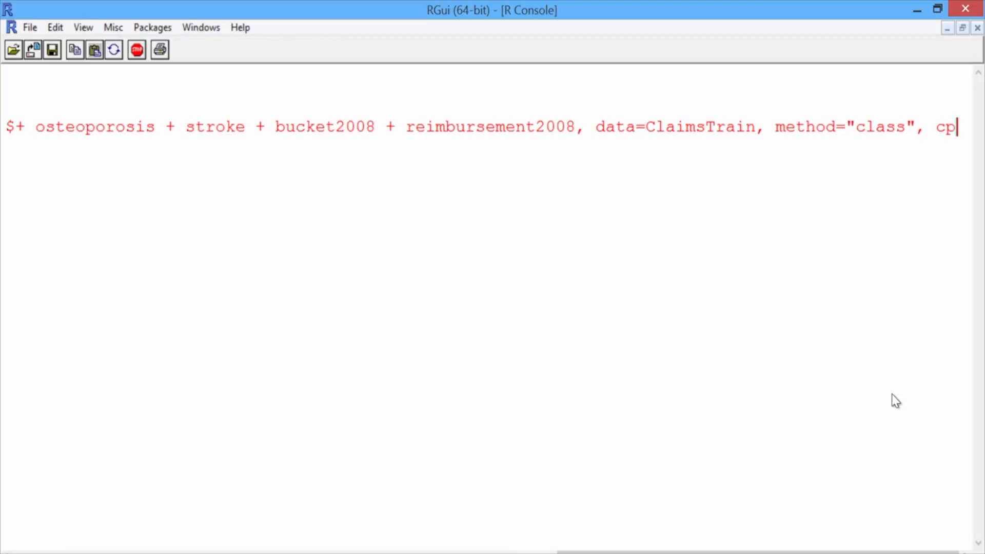
text(=0.)
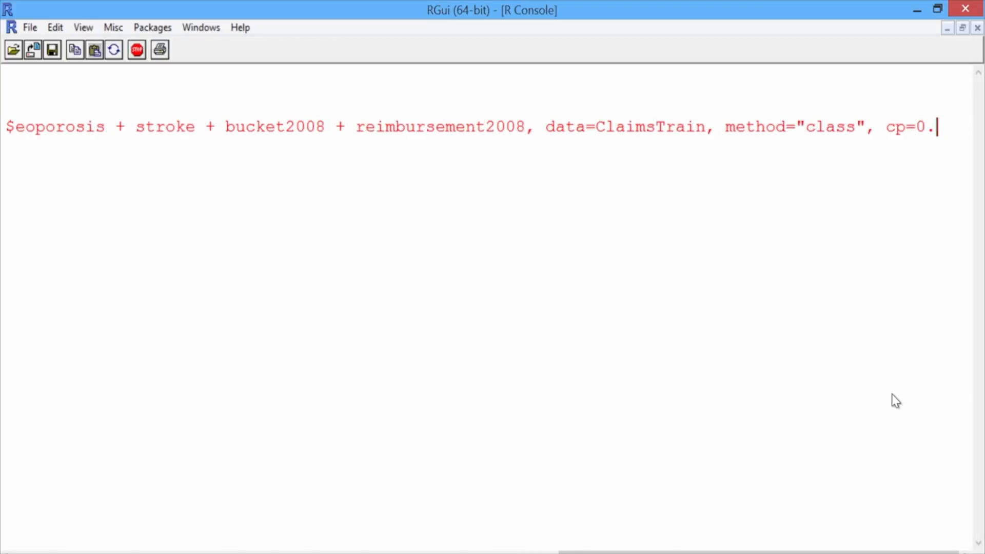
text(0000)
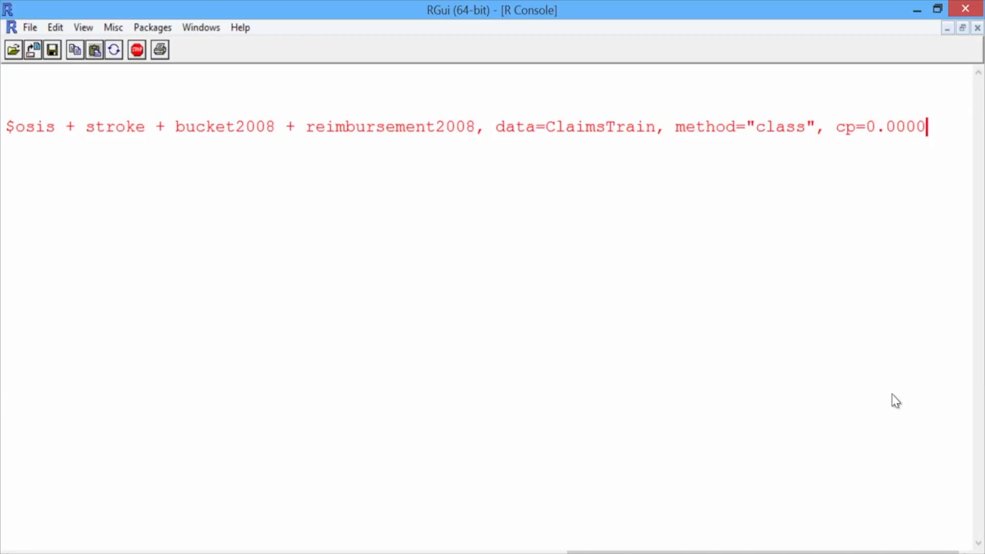
text(5)
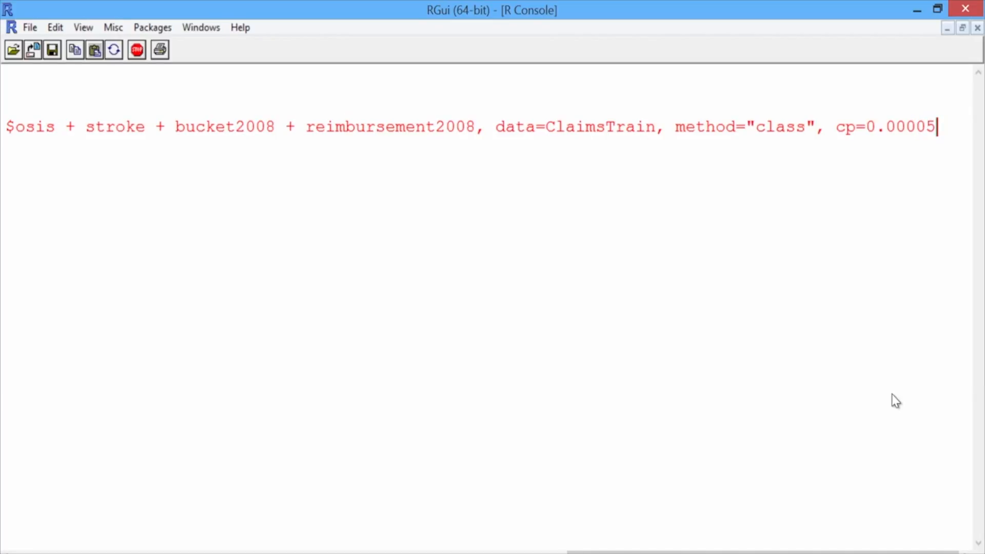
text())
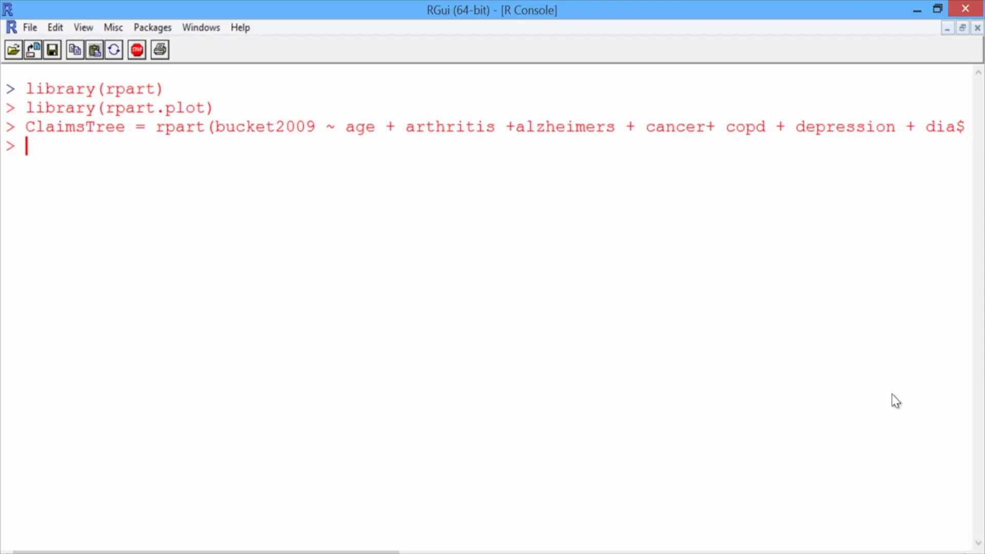
Step: Run prp(ClaimsTree) to plot the large classification tree
text(prp()
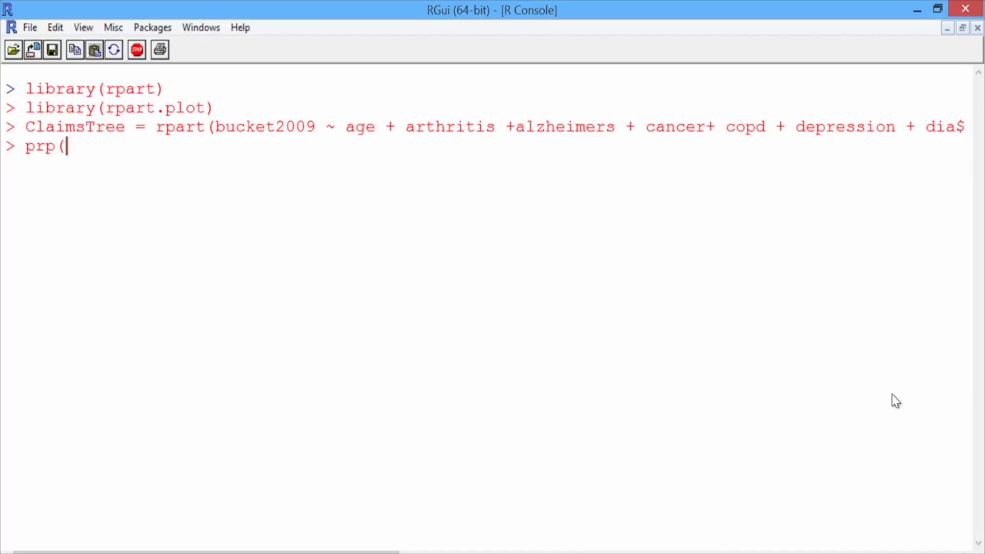
text(Claims)
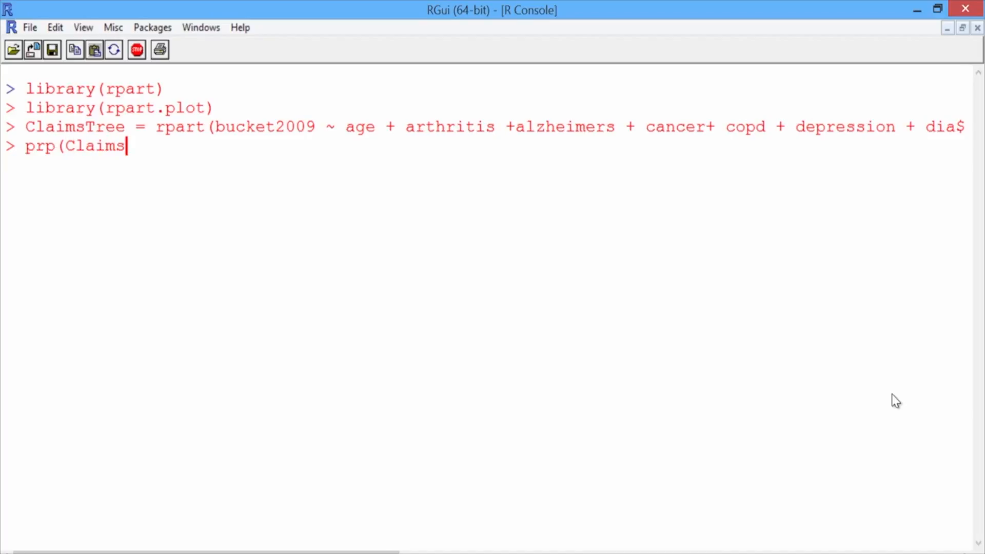
text(Tree))
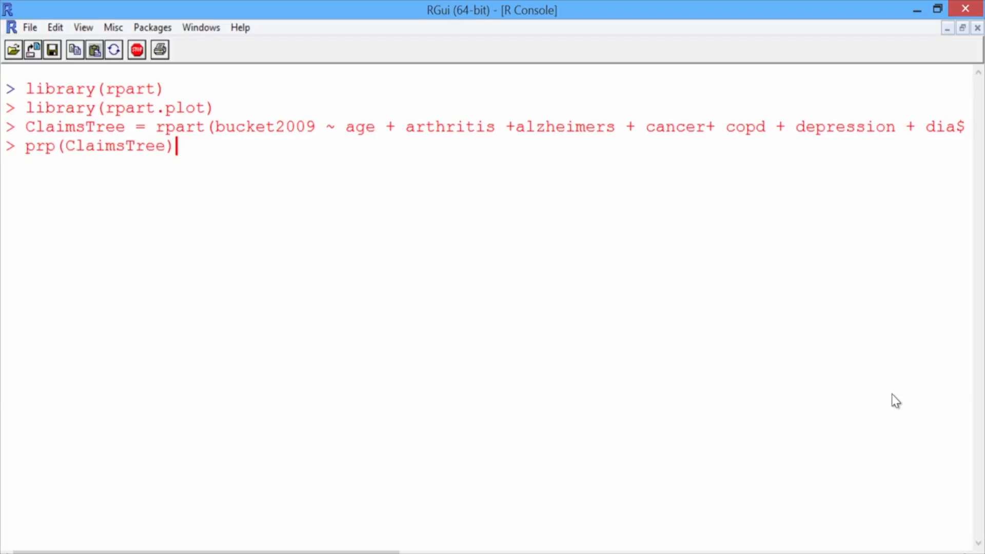
key(Return)
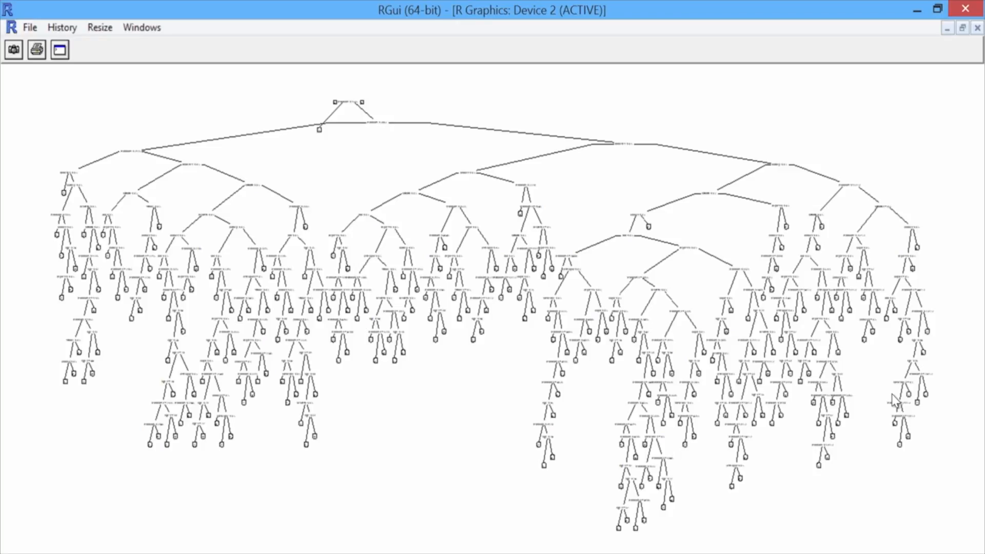
mouse_move(943, 42)
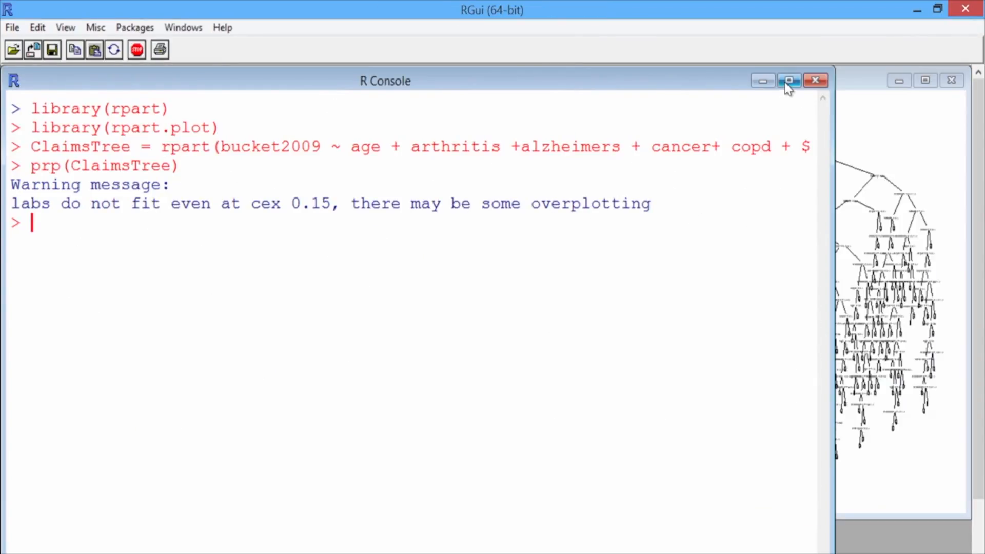
Step: Run PredictTest = predict(ClaimsTree, newdata=ClaimsTest, type="class")
click(788, 80)
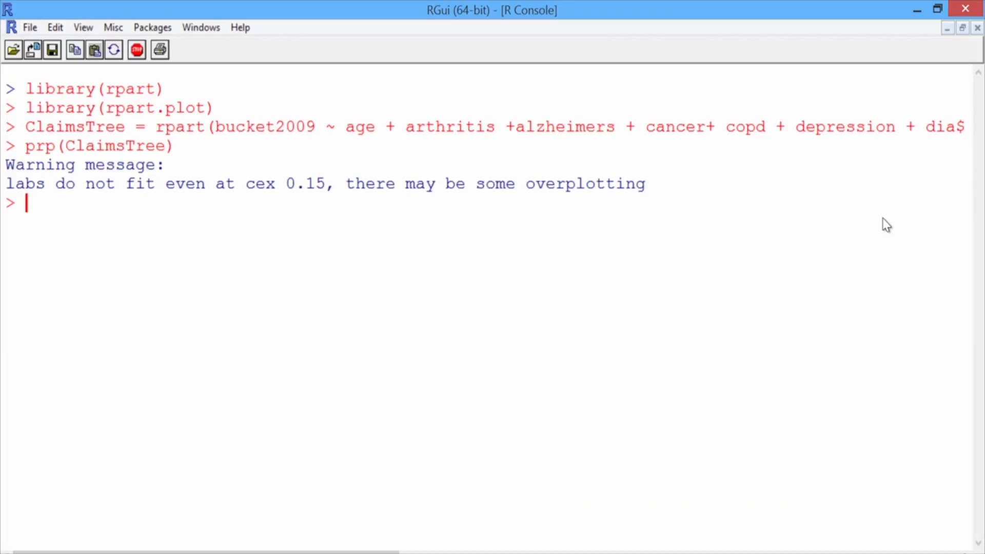
text(Pre)
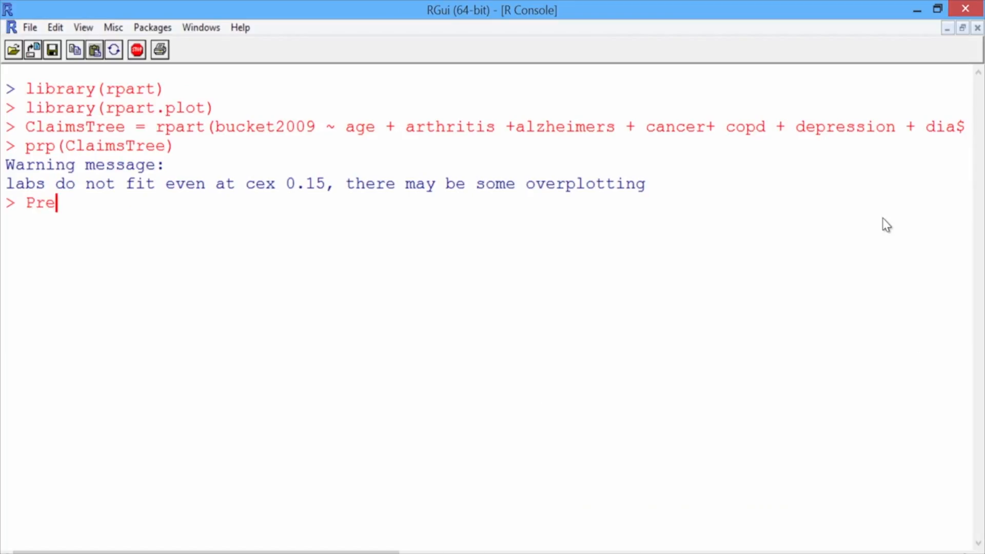
text(dictTest = pr)
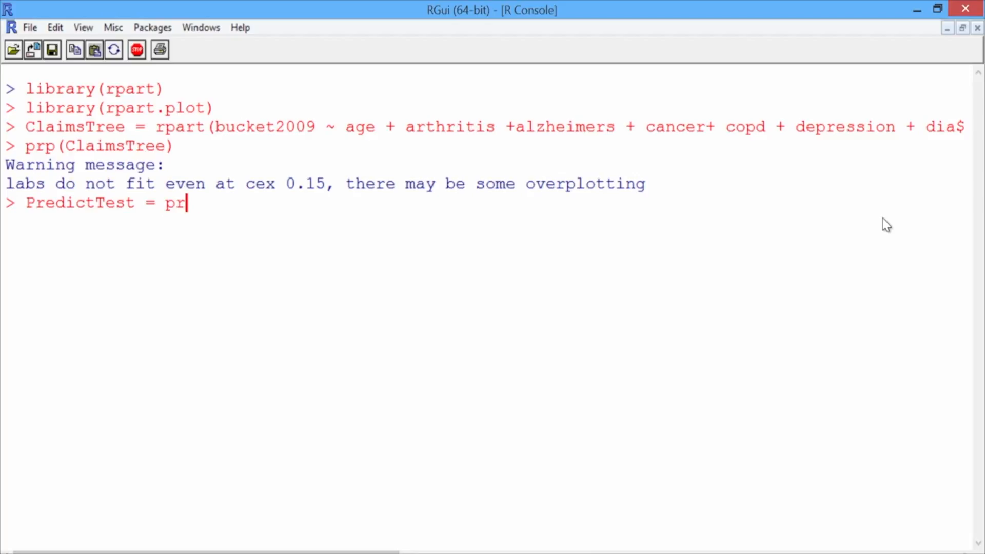
text(edict()
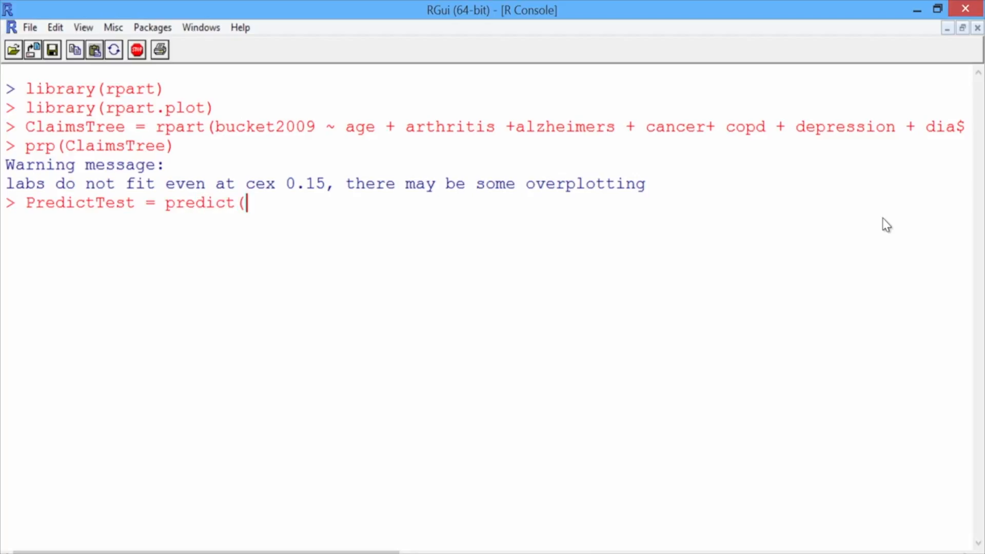
text(ClaimsTre)
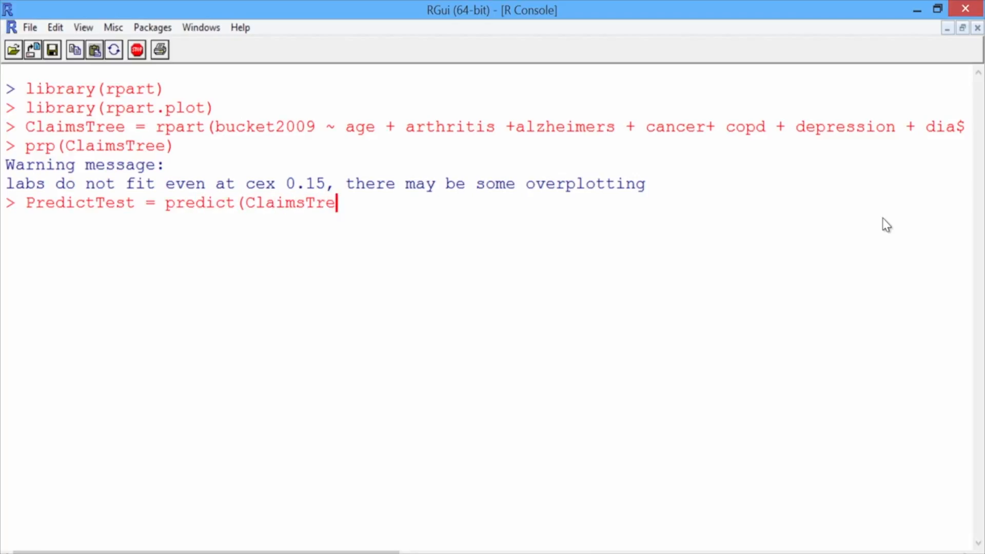
text(, newdat)
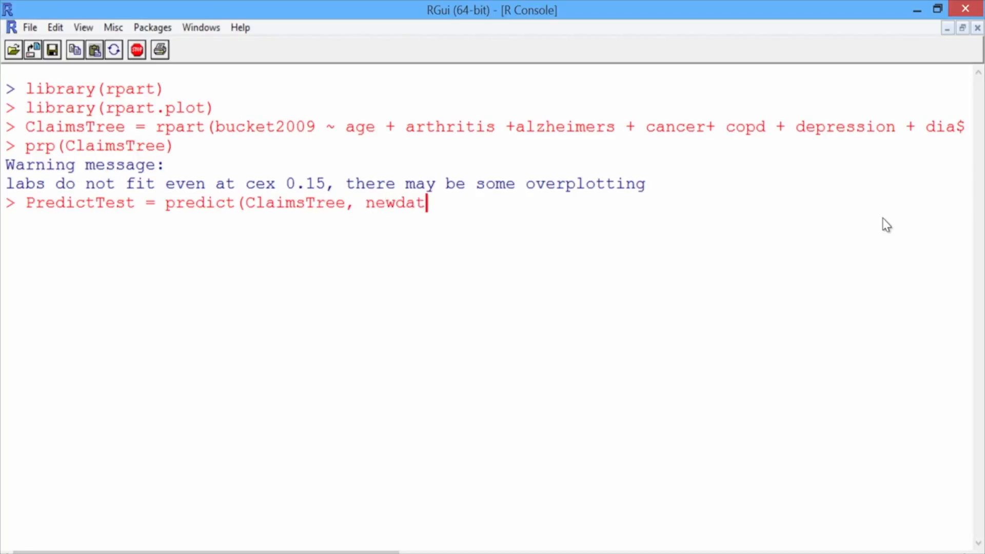
text(a=zla)
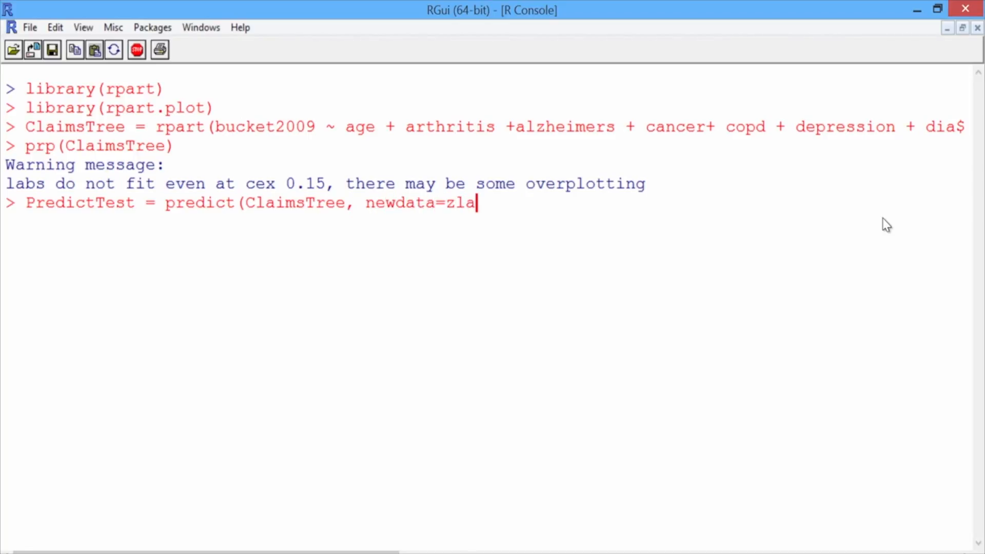
text(Cl)
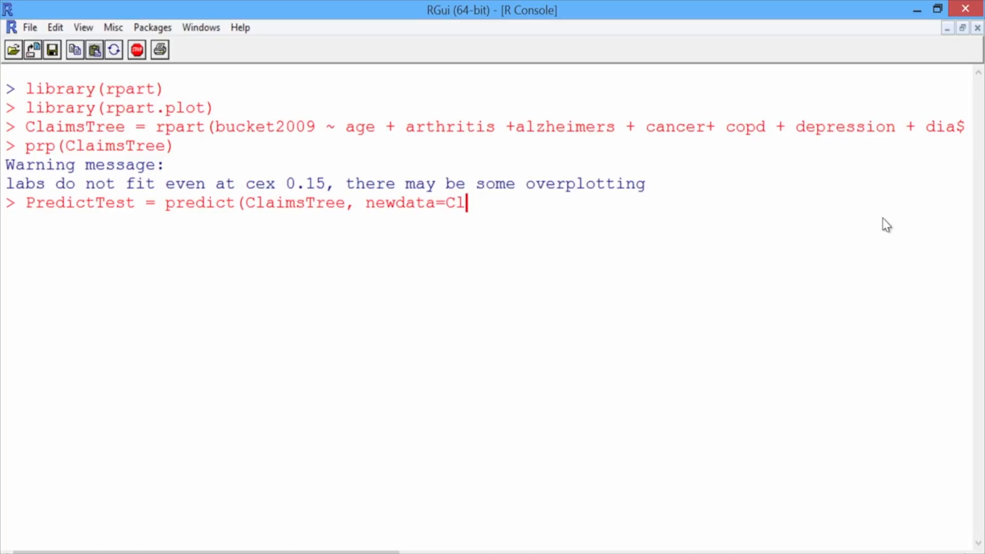
text(aimsTest)
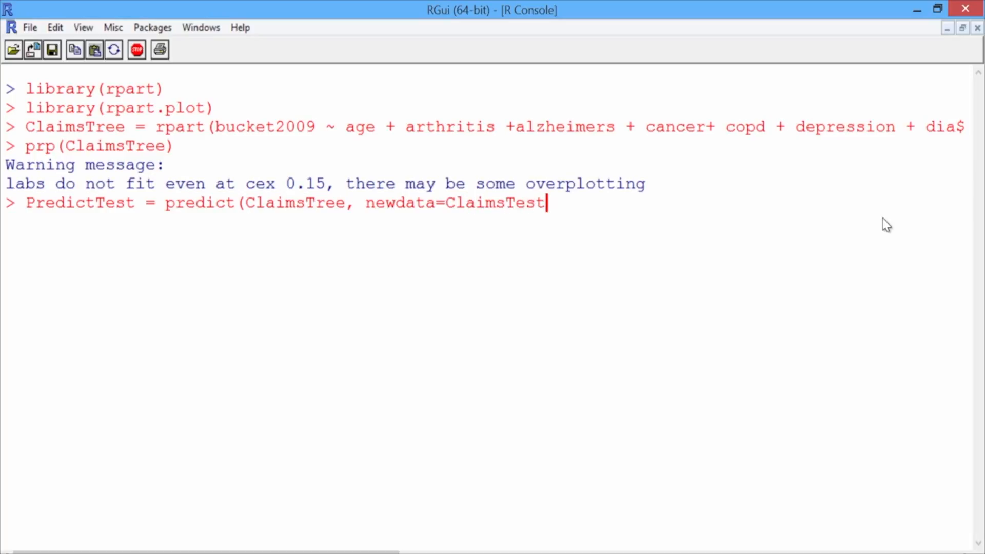
text(, type=)
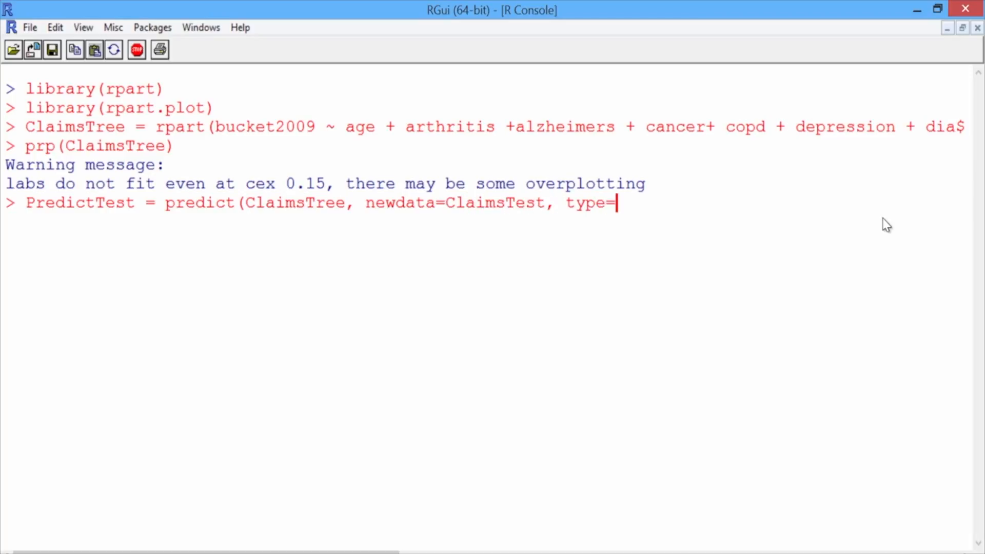
text("class")
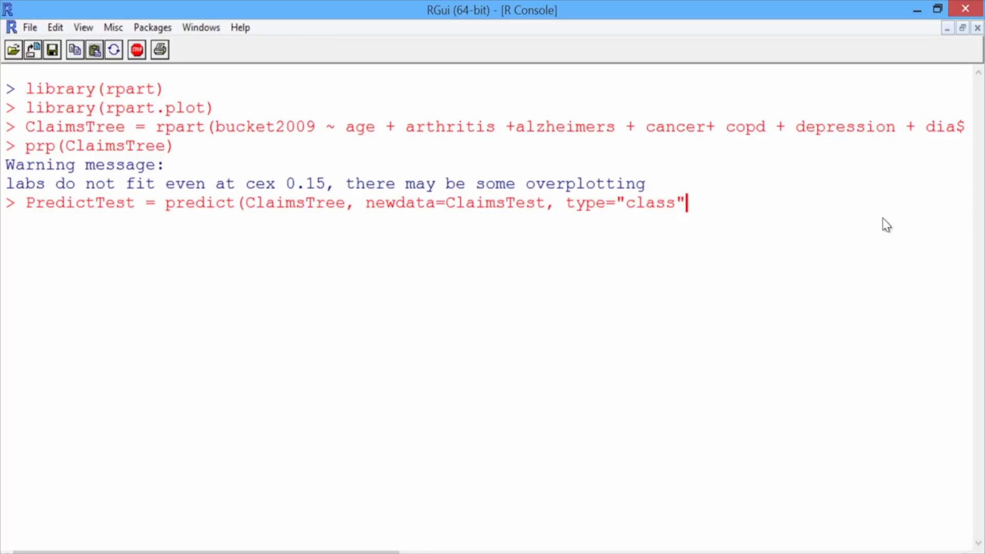
text())
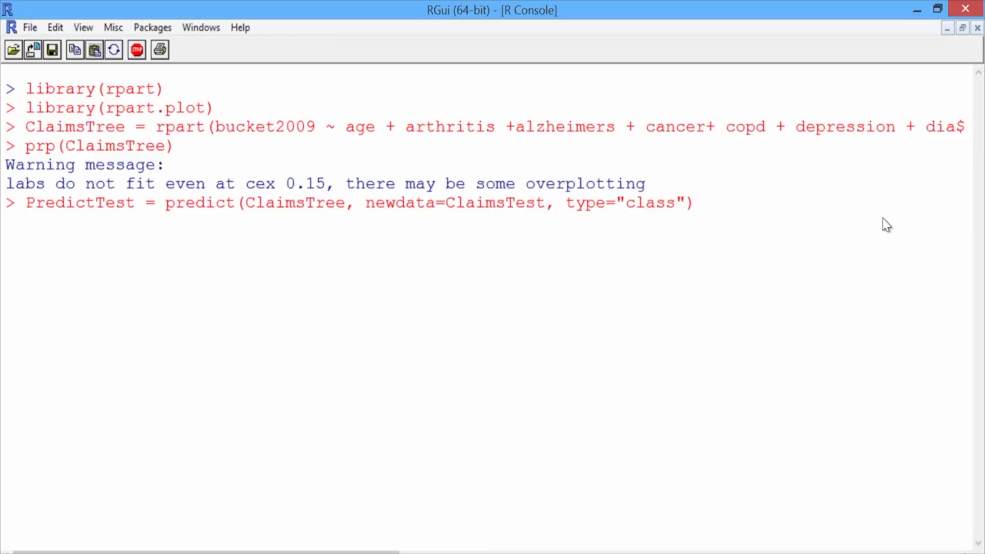
key(enter)
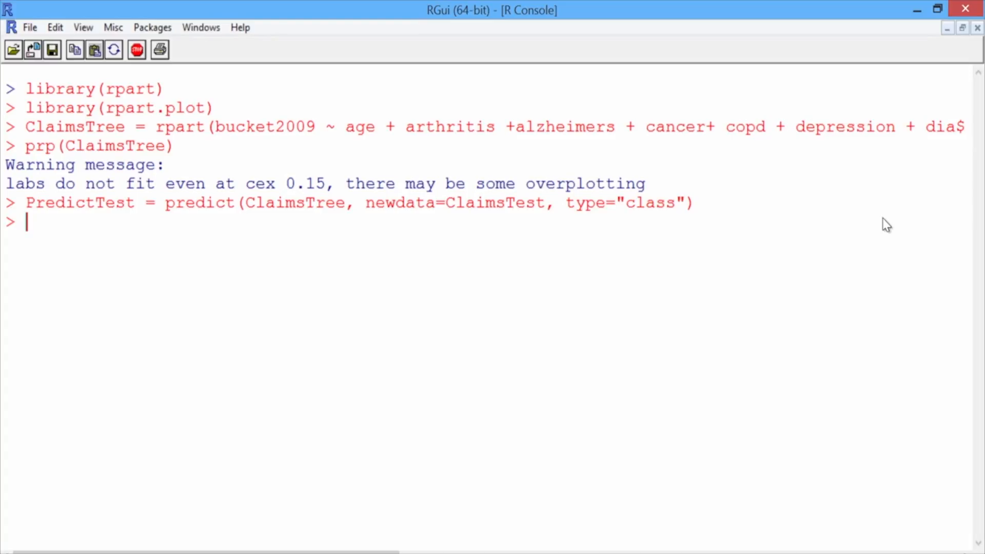
Step: Print table(ClaimsTest$bucket2009, PredictTest) as the confusion matrix
text(table()
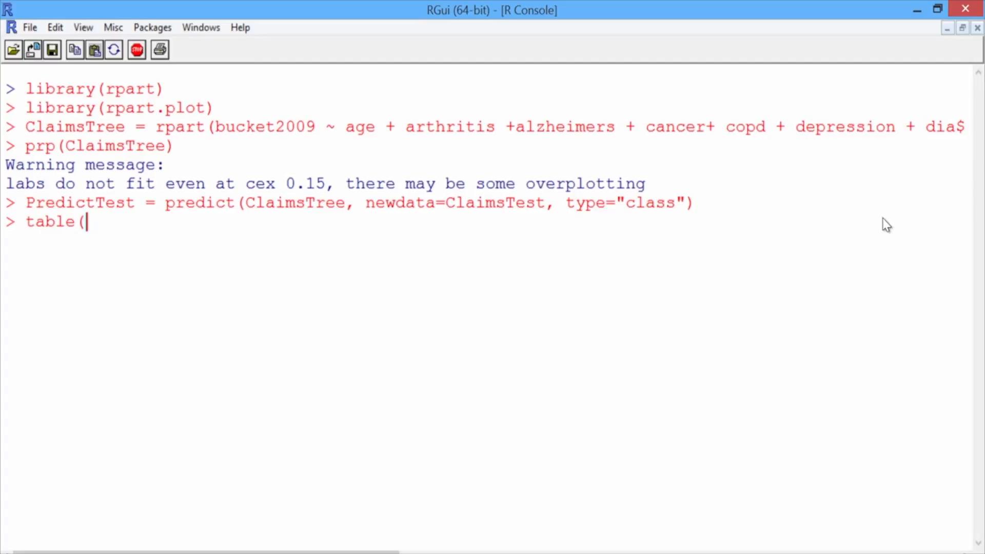
text(Cla)
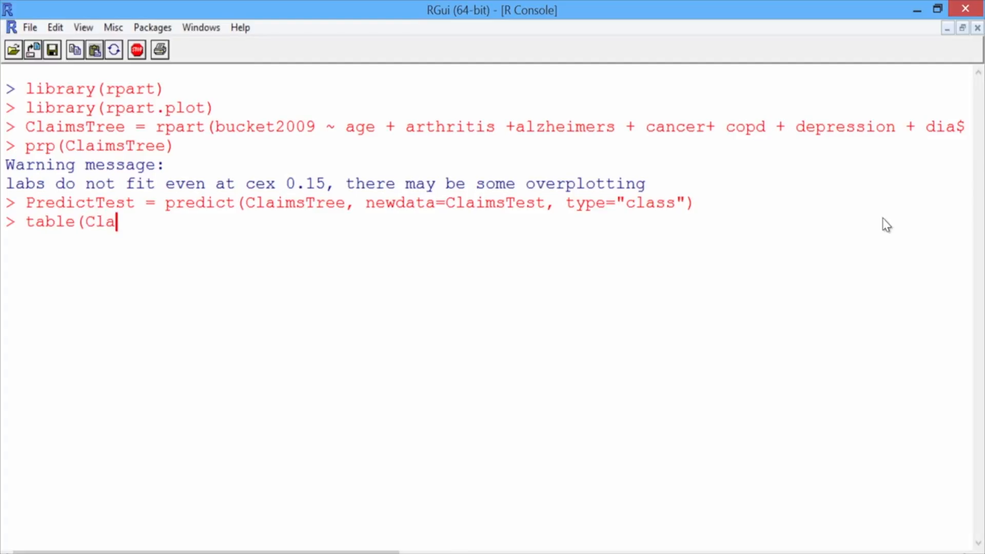
text(imsTest)
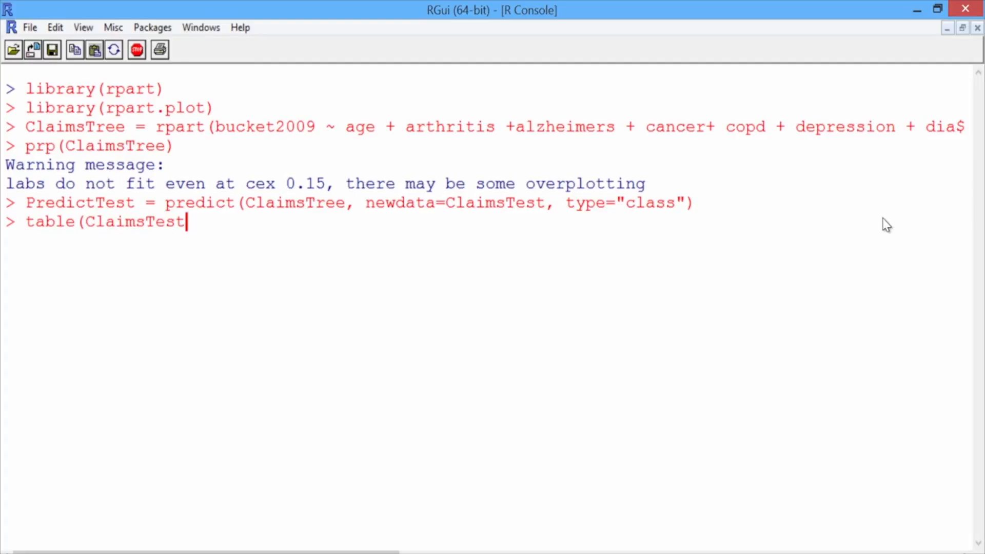
text($bucket)
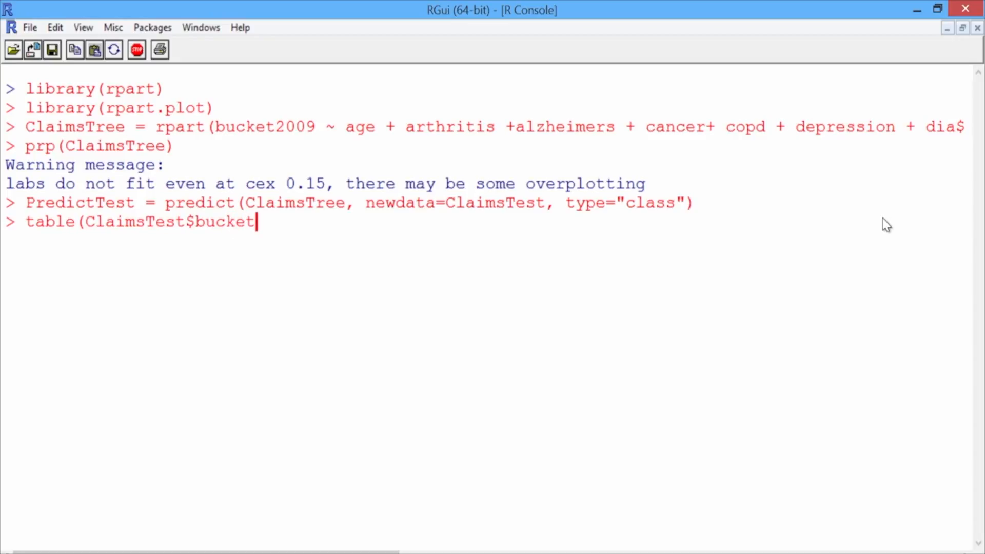
text(2009,)
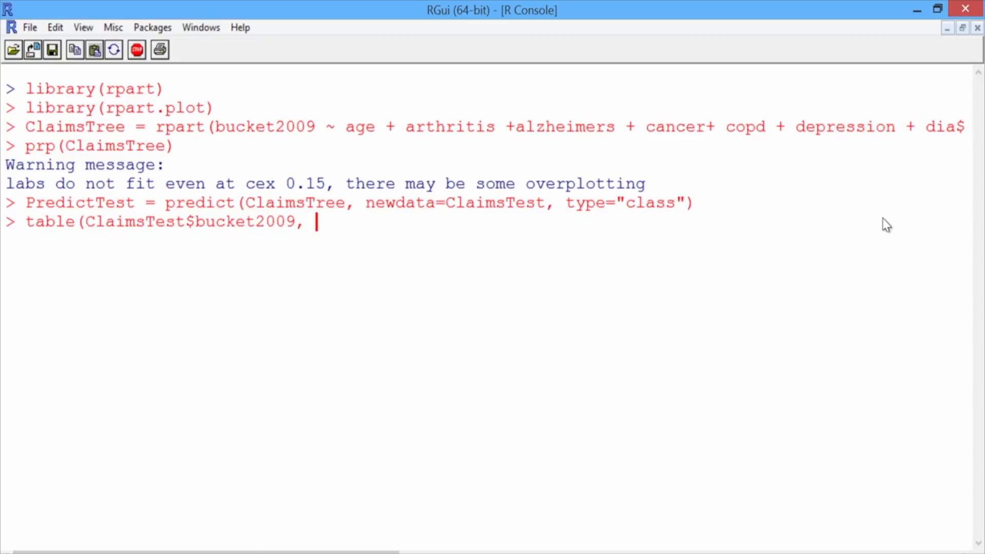
text(Predict)
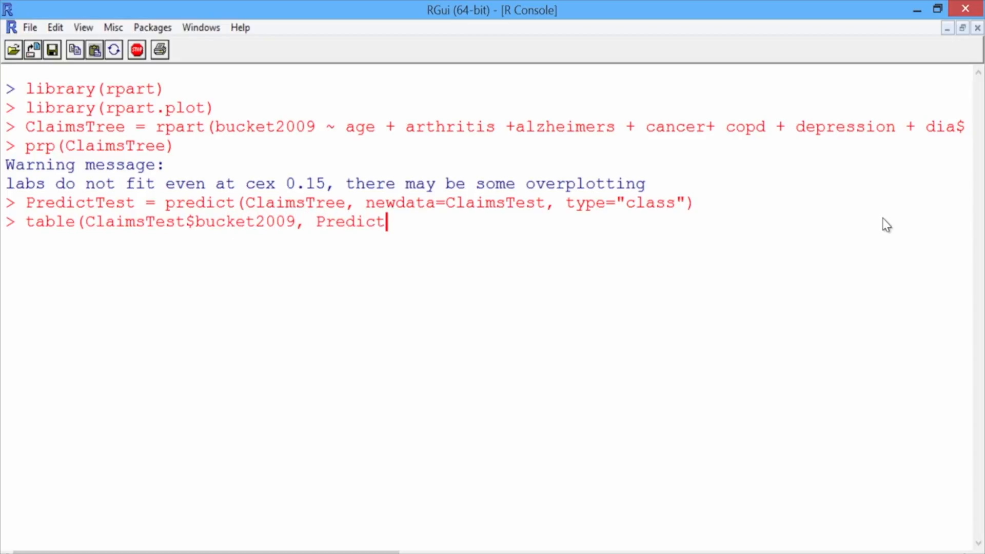
text(Test))
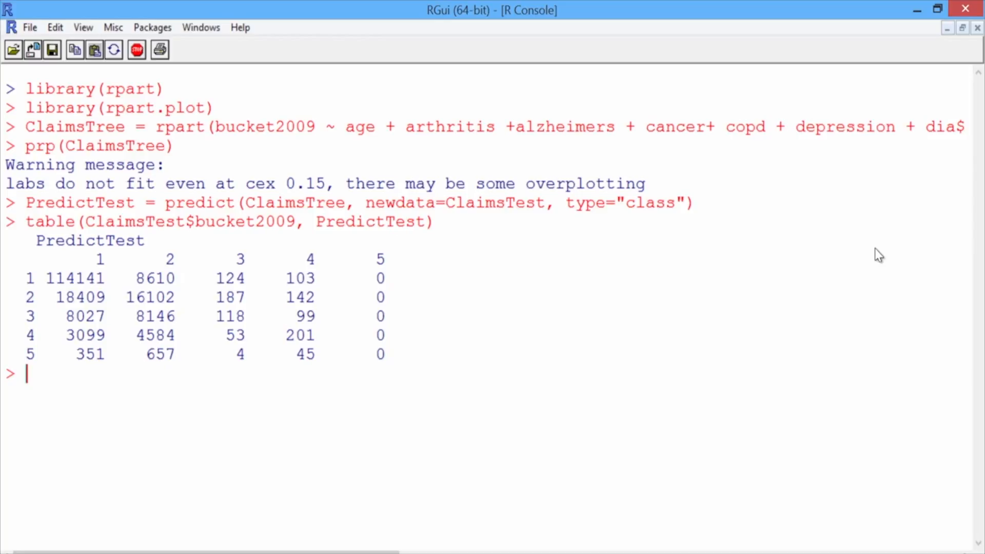
Step: Compute (114141+16102+118+201+0)/nrow(ClaimsTest), giving accuracy 0.7126669
text(()
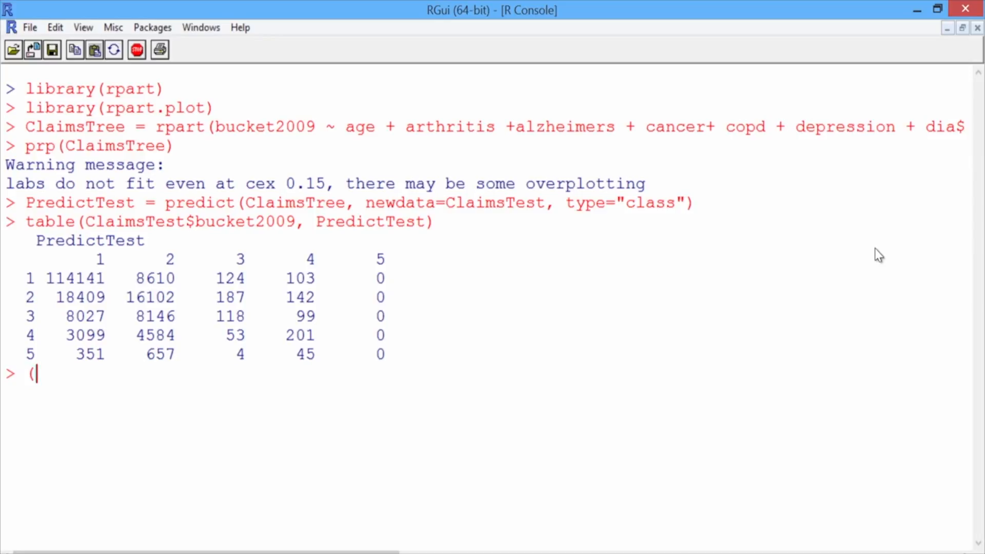
text(114)
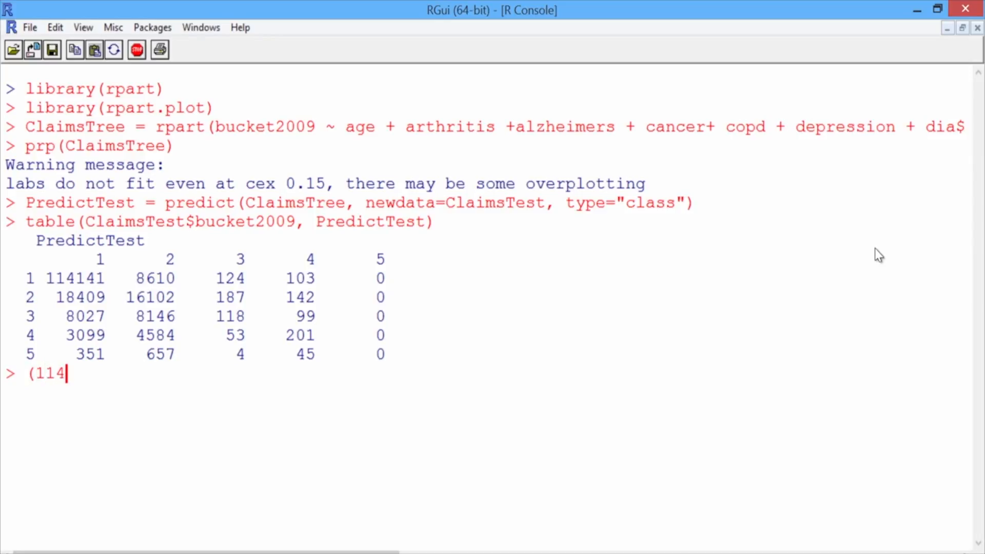
text(141)
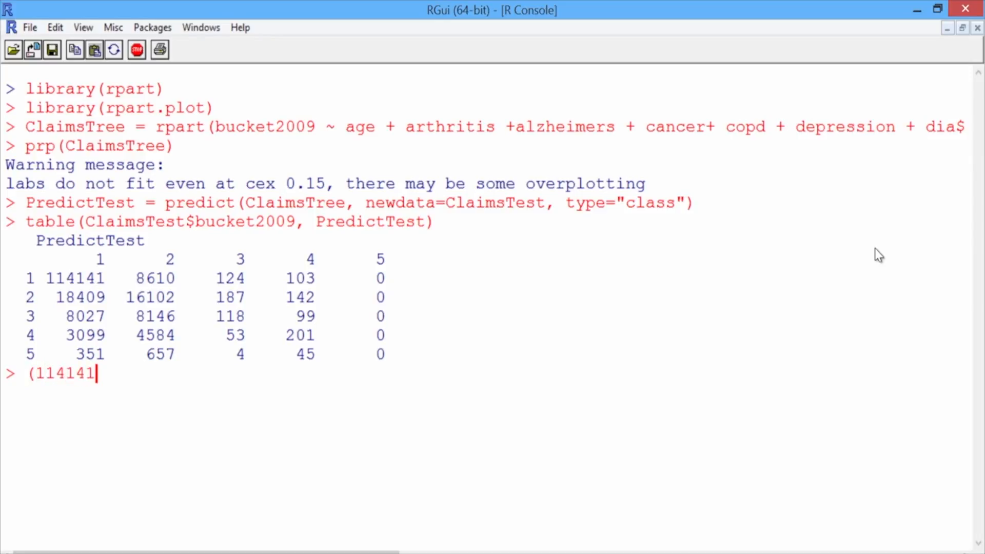
text(+)
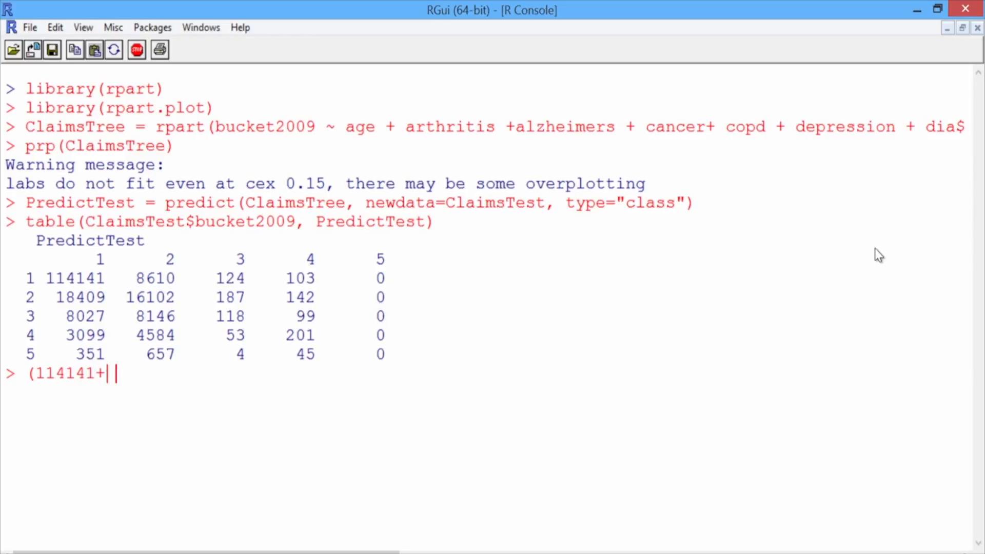
text(16102)
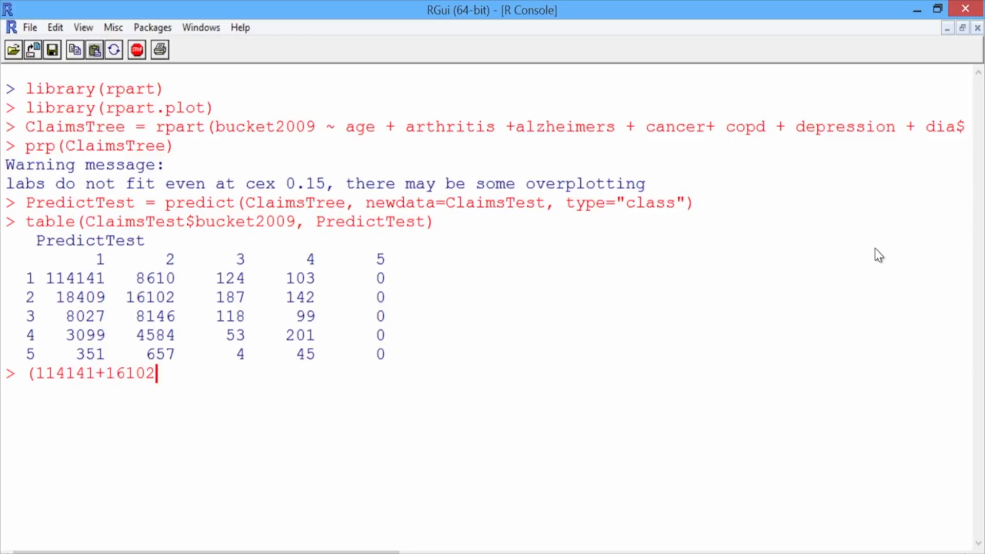
text(+)
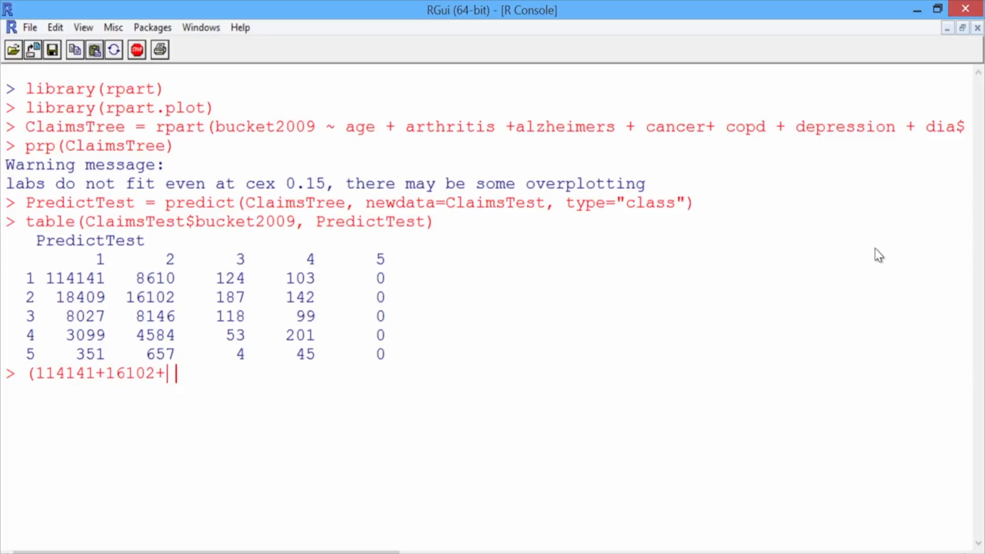
text(118)
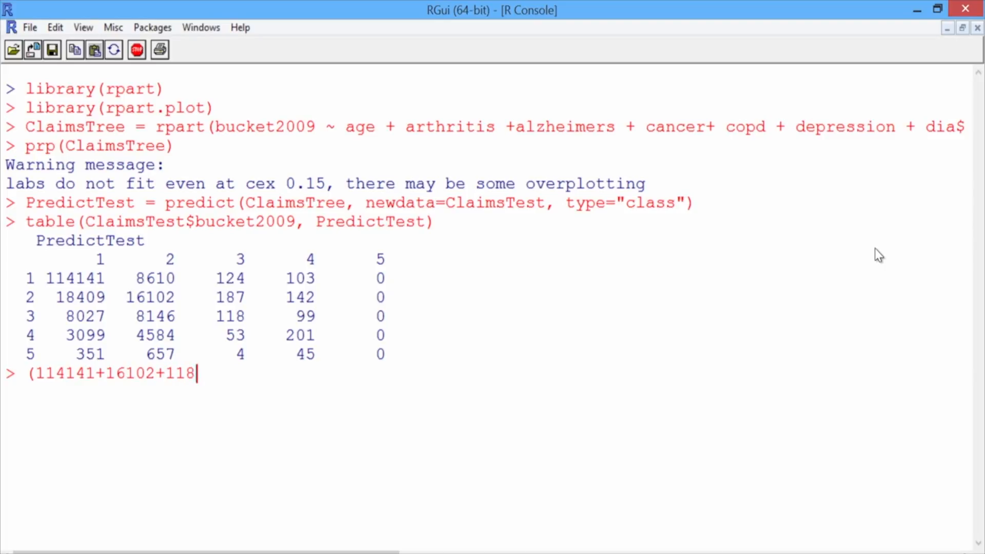
text(+20)
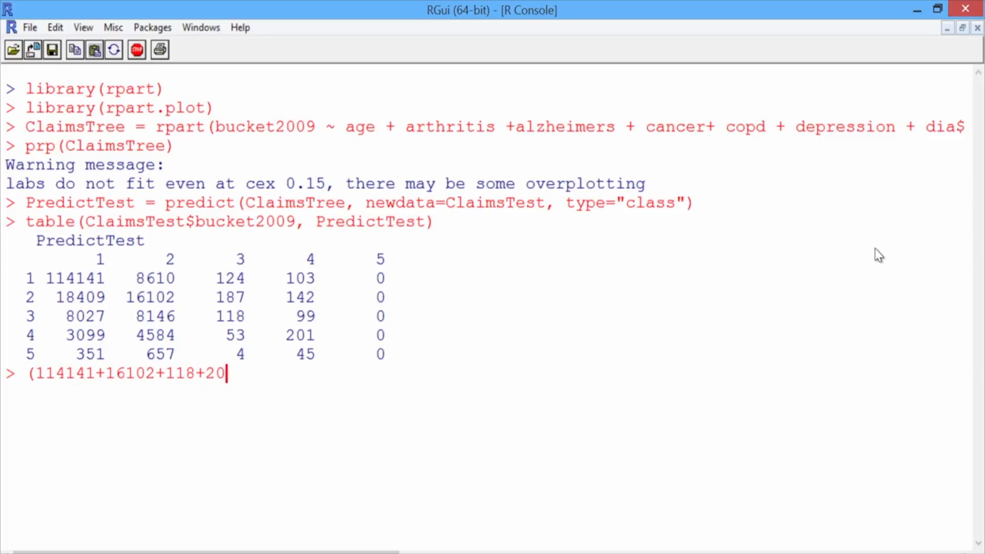
text(1+0)
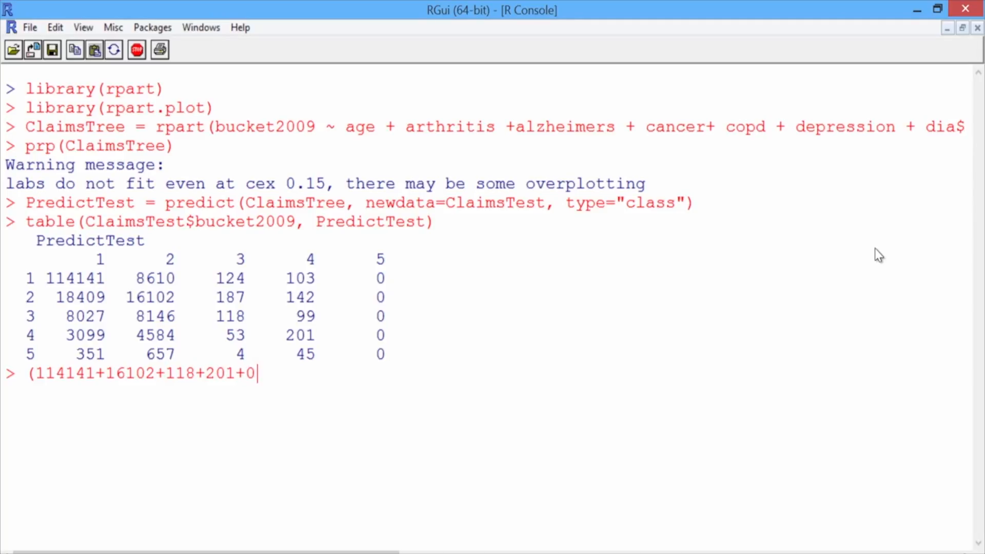
text()/nrow)
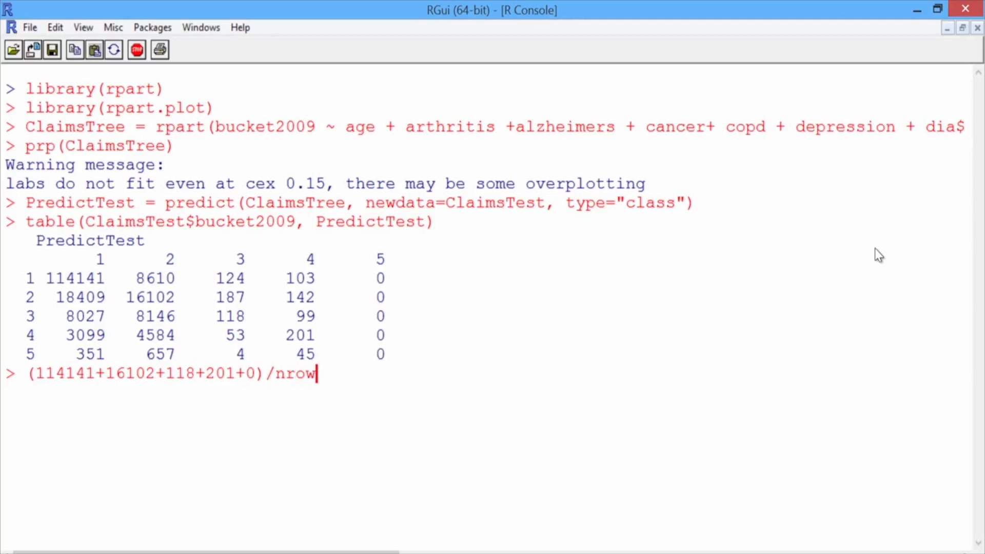
text((Claims)
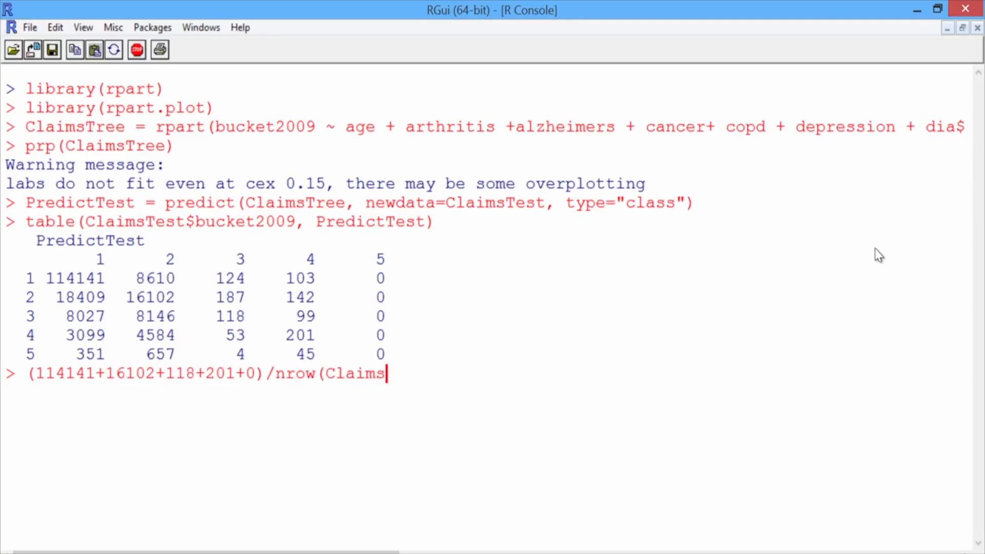
text(Test)
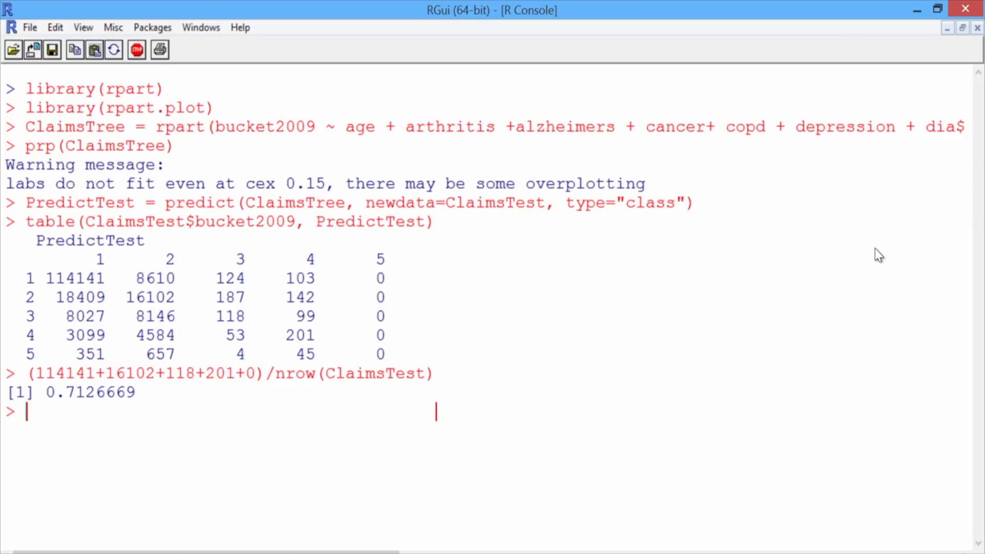
Step: Enter as.matrix(table(ClaimsTest$bucket2009, PredictTest))*PenaltyMatrix
text(table(ClaimsTest$bucket2009, PredictTest))
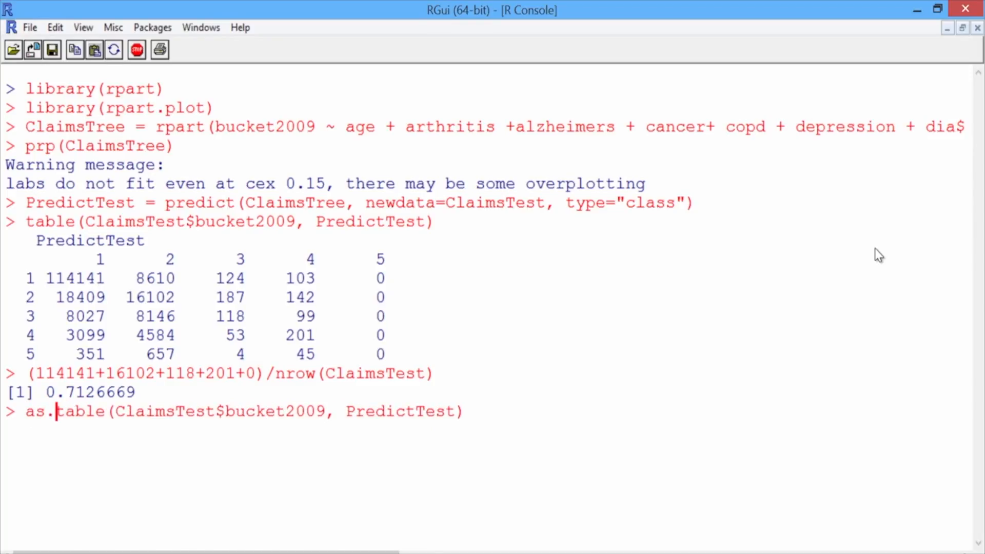
text(matrix)
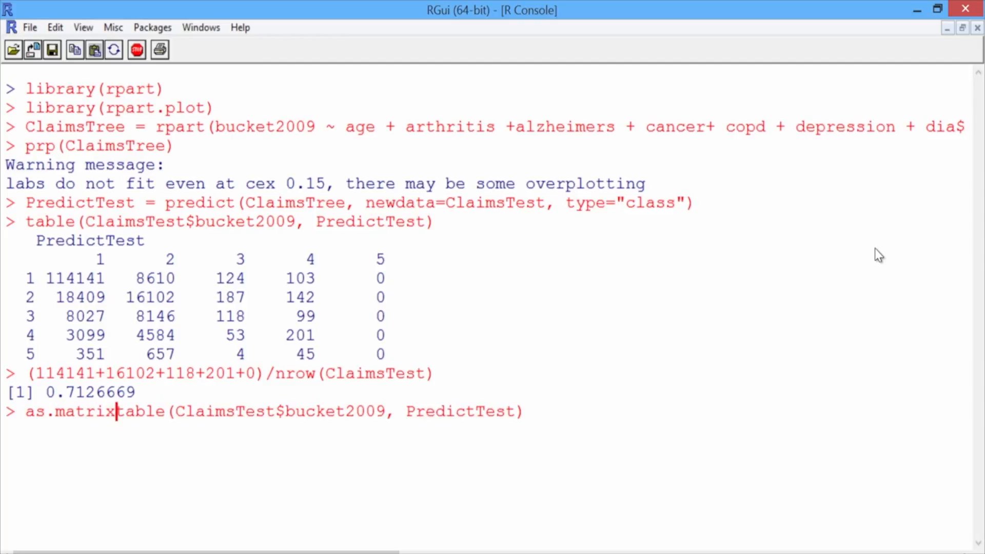
text(()
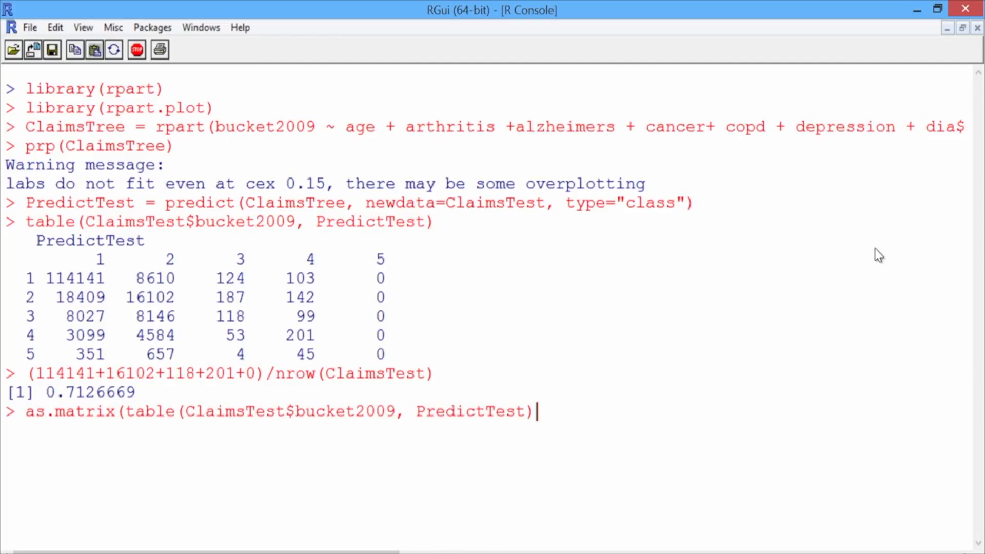
text(*Pen)
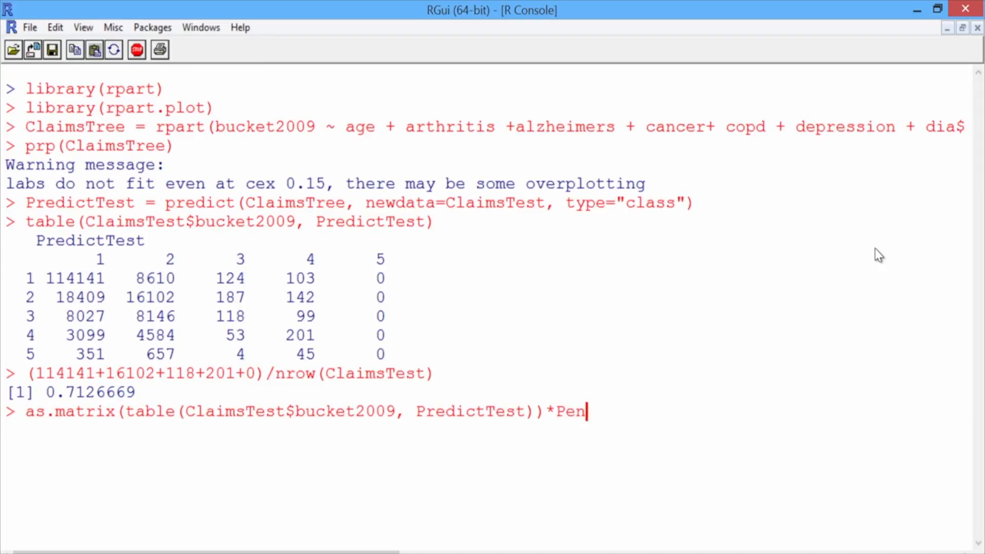
text(altyMatrix)
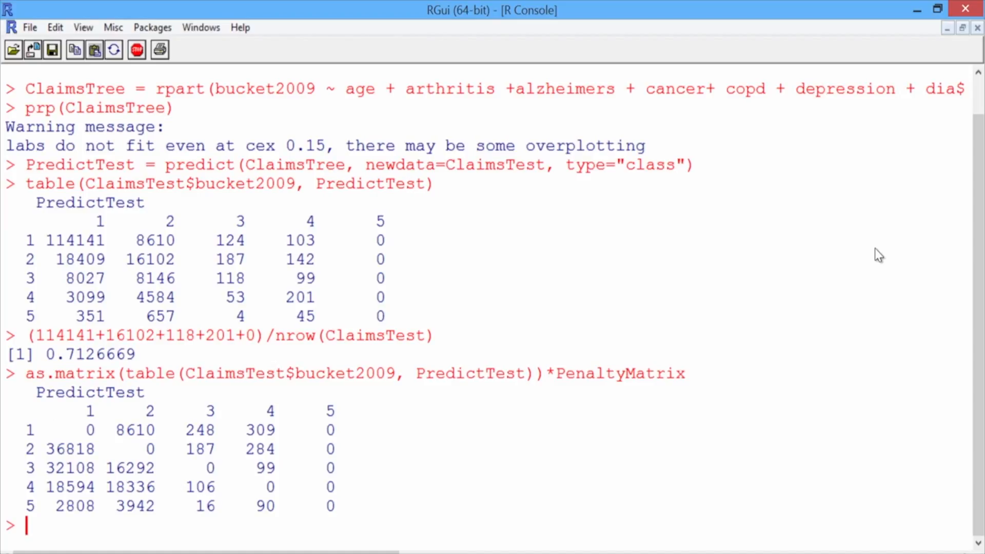
Step: Wrap the weighted matrix in sum(...)/nrow(ClaimsTest), giving penalty error 0.7578902
text(as.matrix(table(ClaimsTest$bucket2009, PredictTest))*PenaltyMatrix)
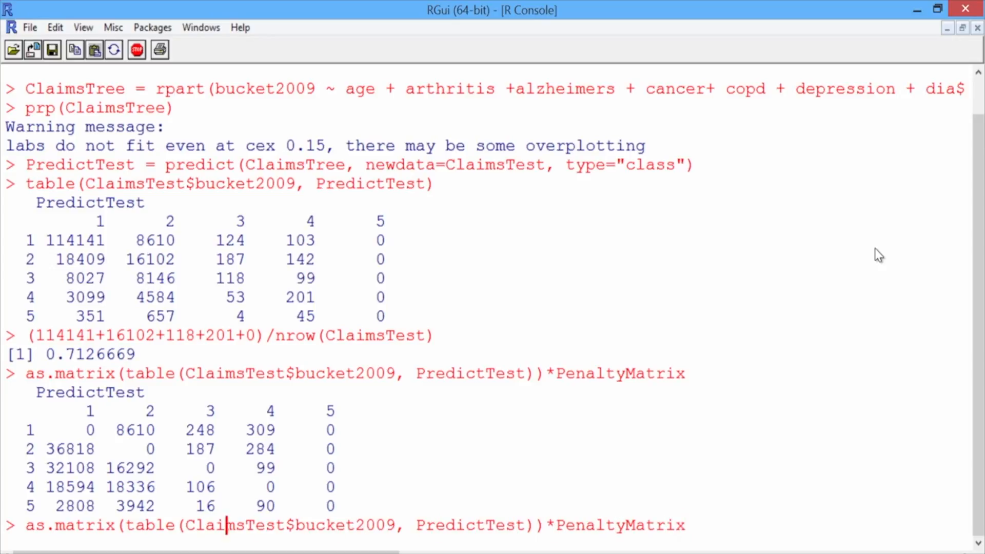
text(sum()
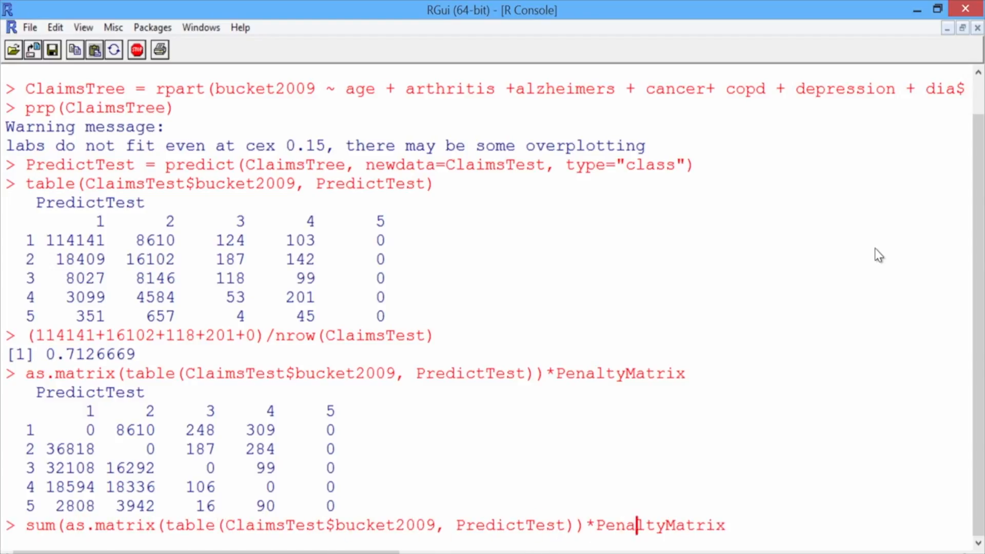
text())
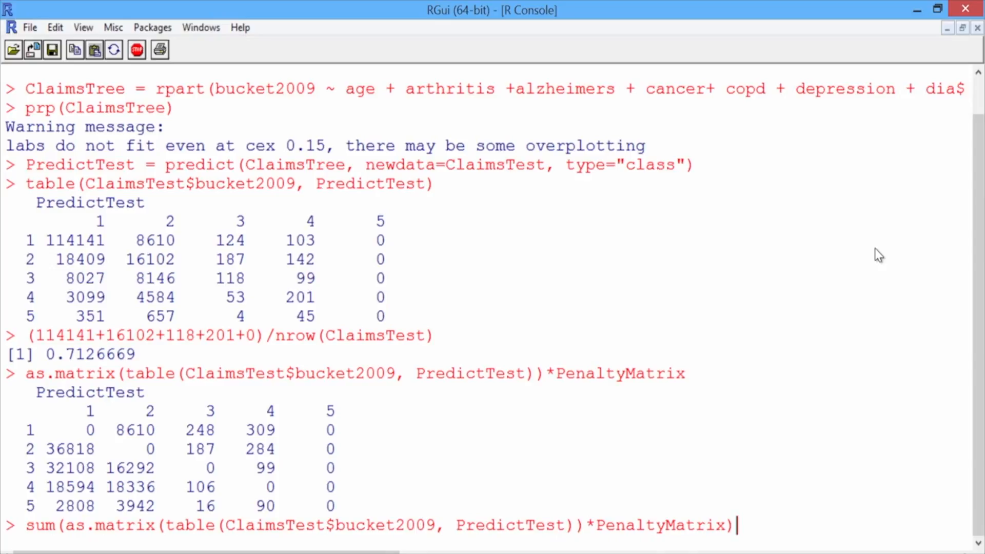
text(/nrow)
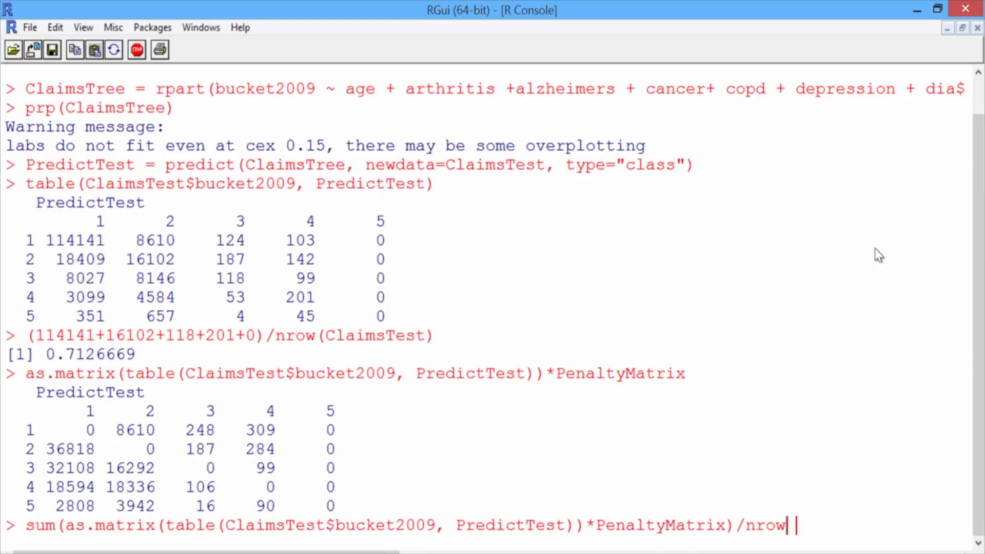
text((Claims)
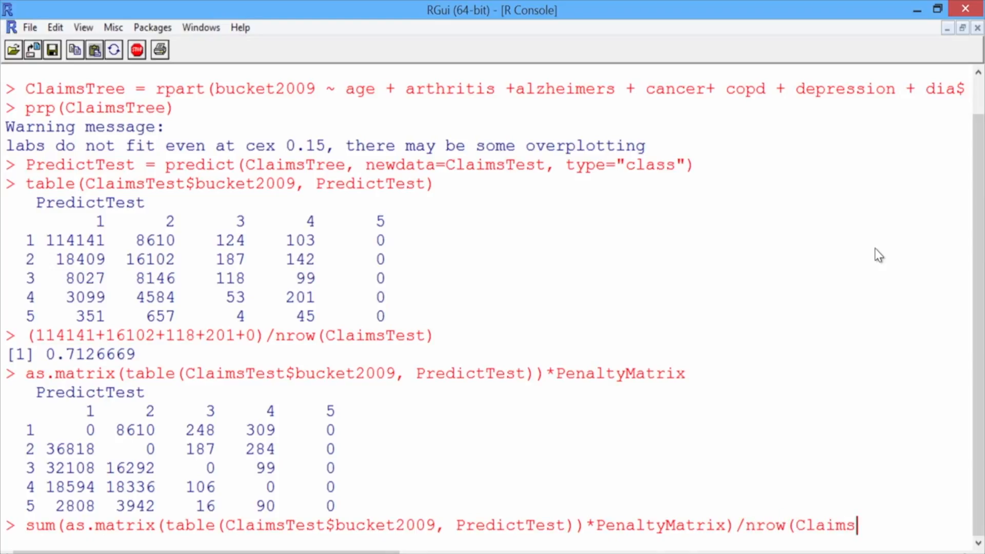
text(Test))
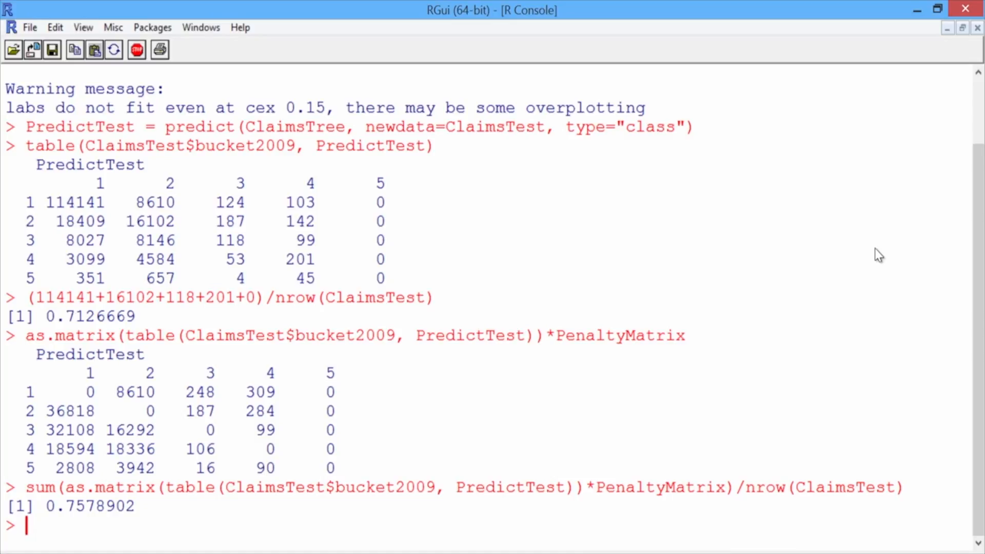
Step: Re-run the ClaimsTree rpart command adding parms=list(loss=PenaltyMatrix)
text(as.matrix(table(ClaimsTest$bucket2009, PredictTest))*PenaltyMatrix)
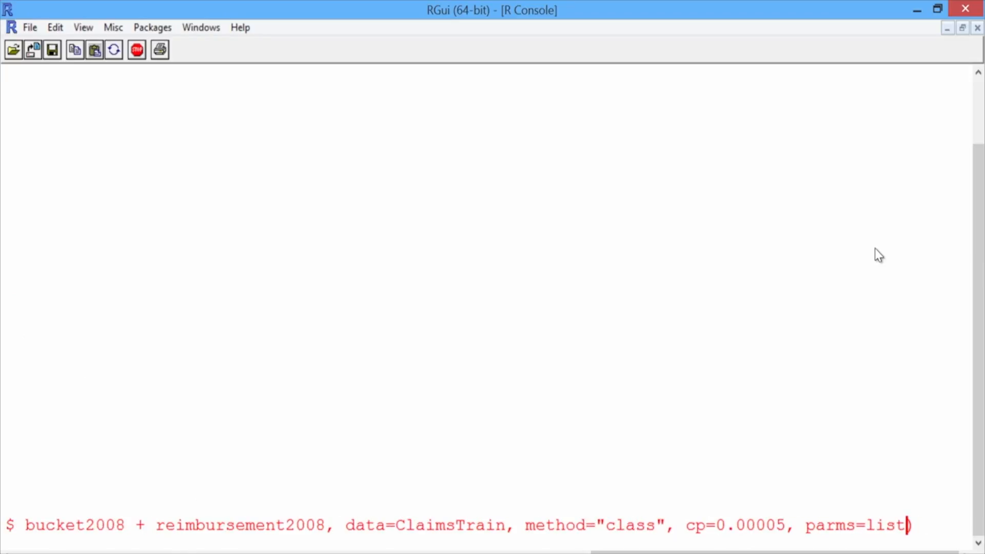
text(()
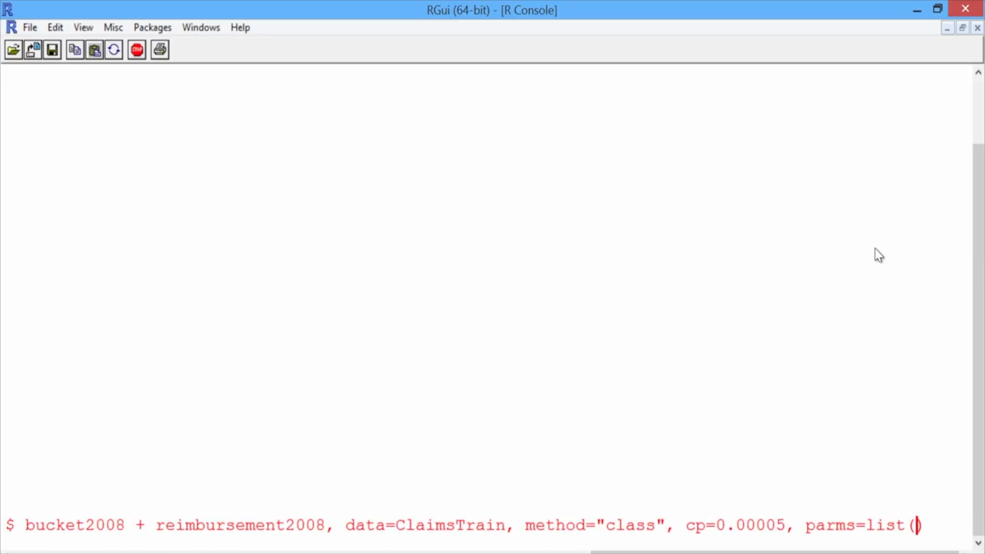
text(loss=Penalty)
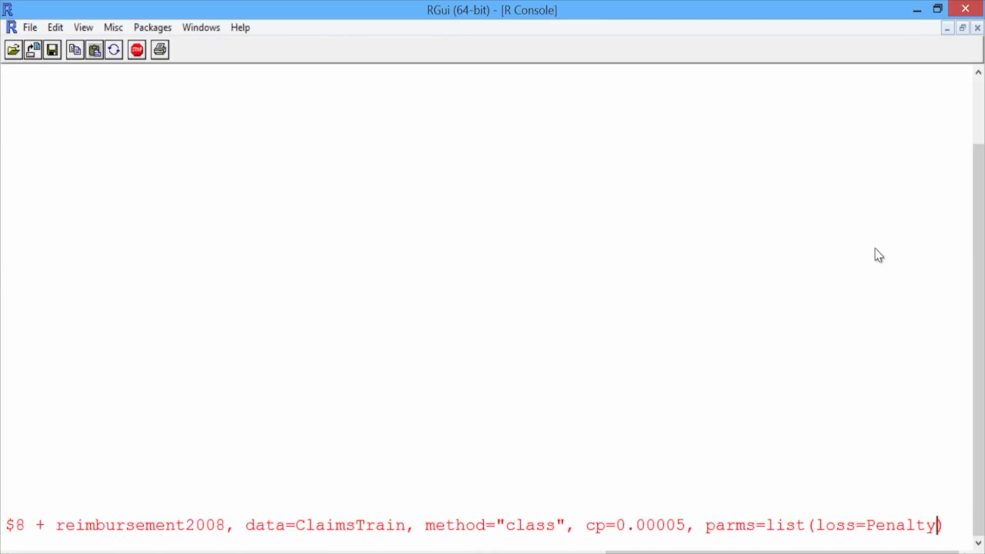
text(Matr)
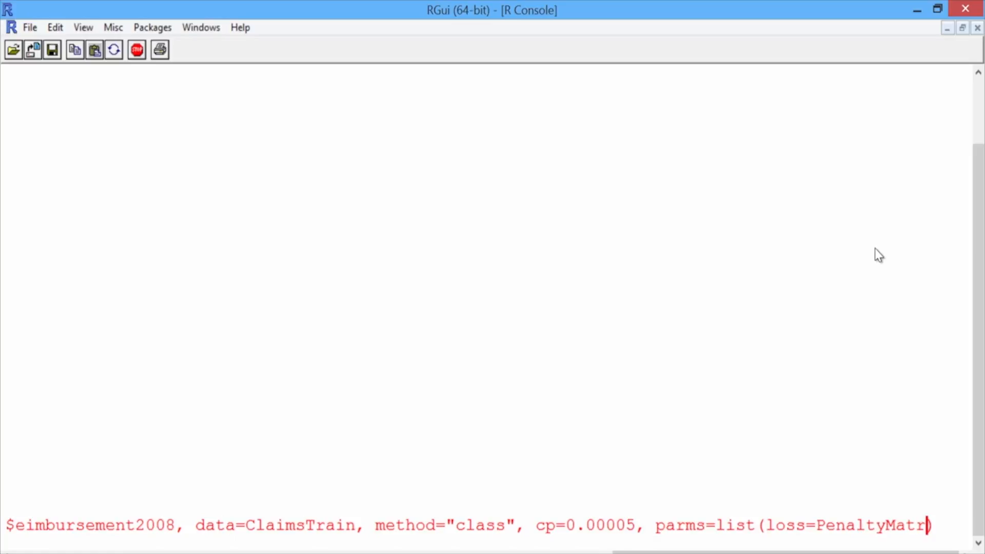
text(ix)
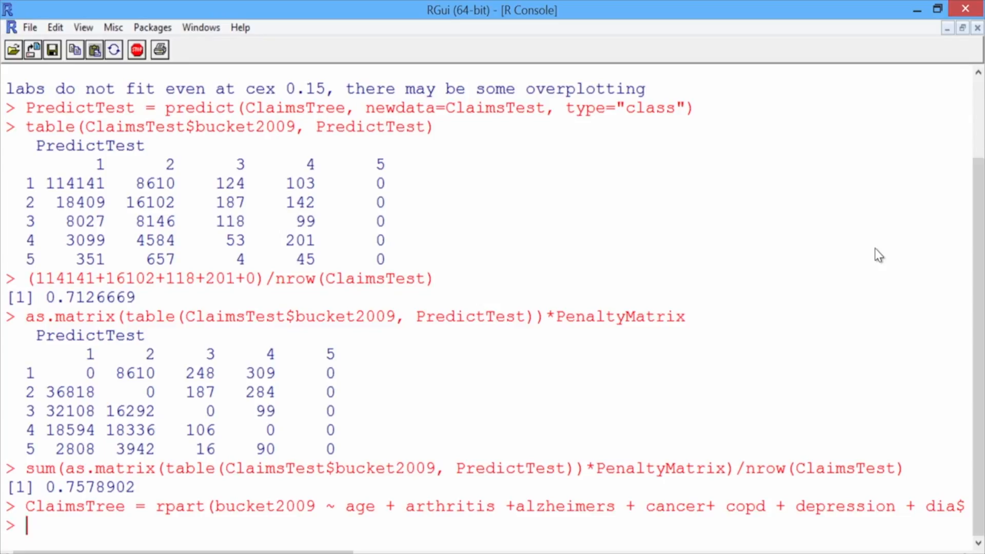
Step: Recall and run the predict command for ClaimsTest, then start the table command for the new classification matrix
text(as.matrix(table(ClaimsTest$bucket2009, PredictTest))*PenaltyMatrix)
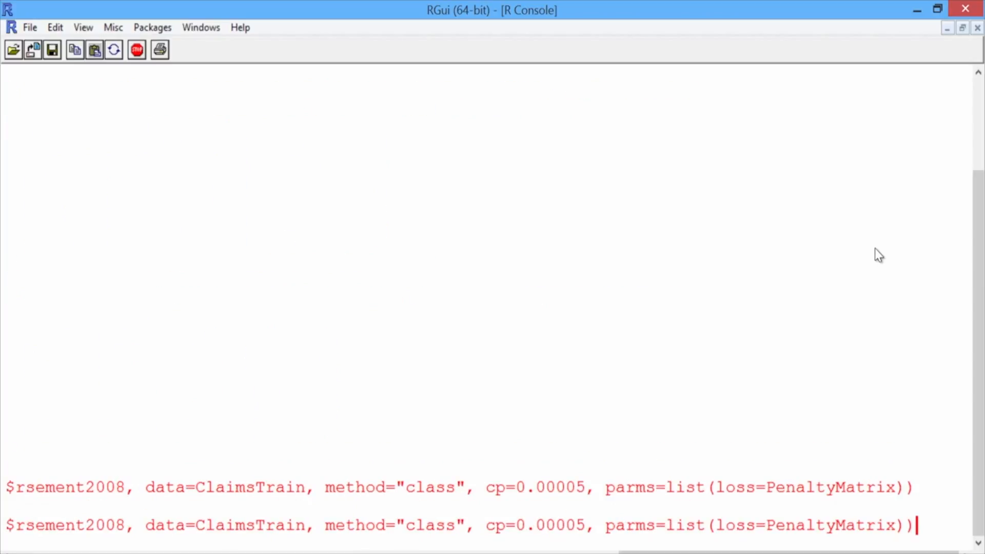
key(Return)
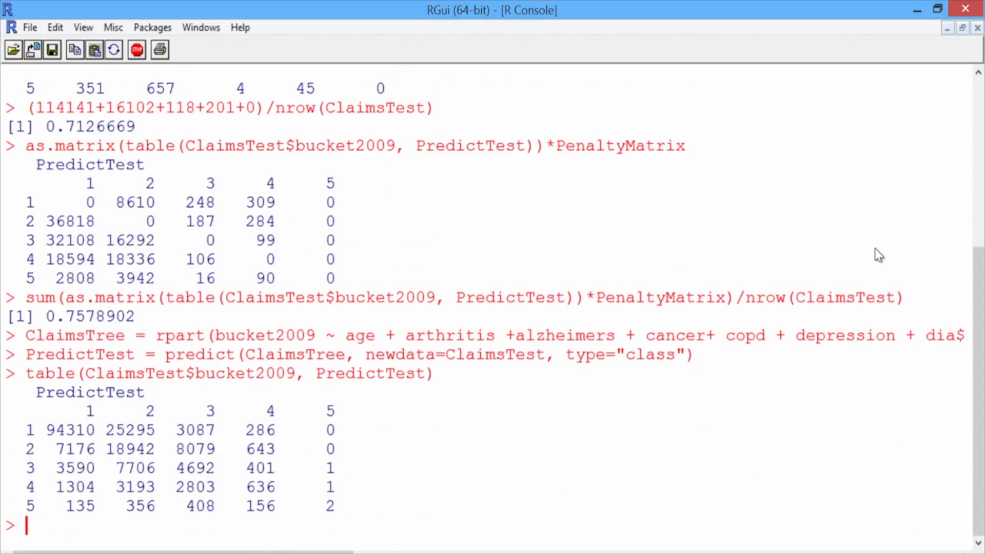
text(()
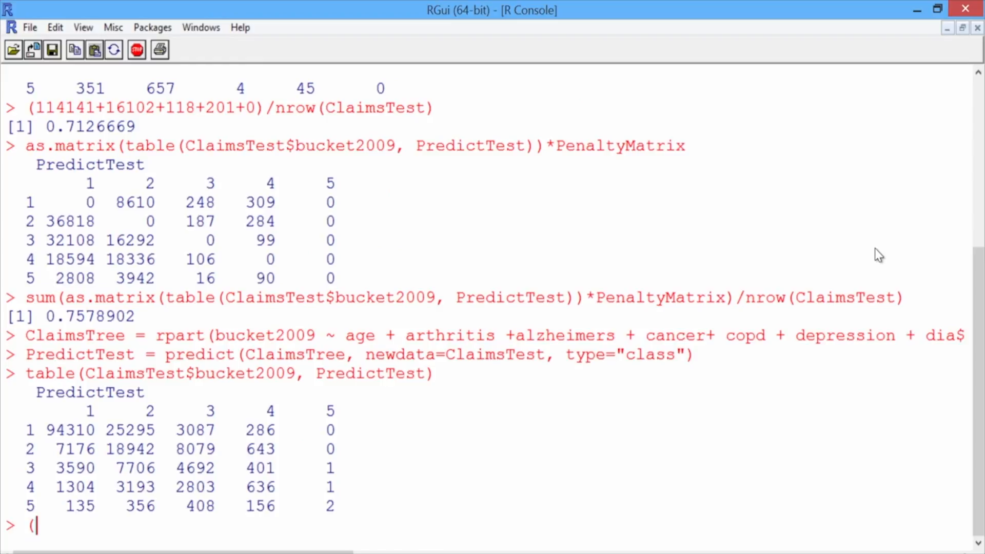
Step: Compute the rebuilt tree's accuracy (94310+18942+4692+636+2)/nrow(ClaimsTest), giving 0.6472746
text(9431)
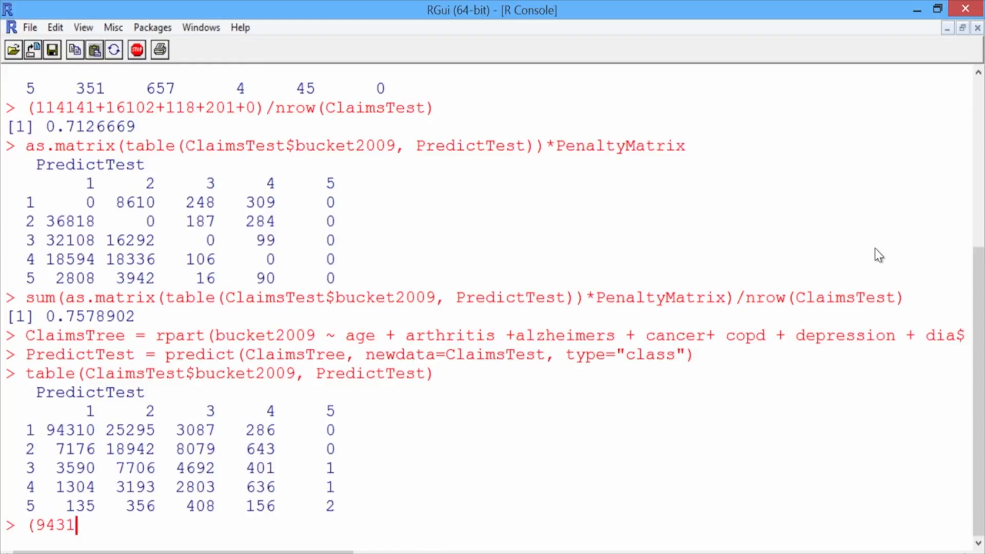
text(0+)
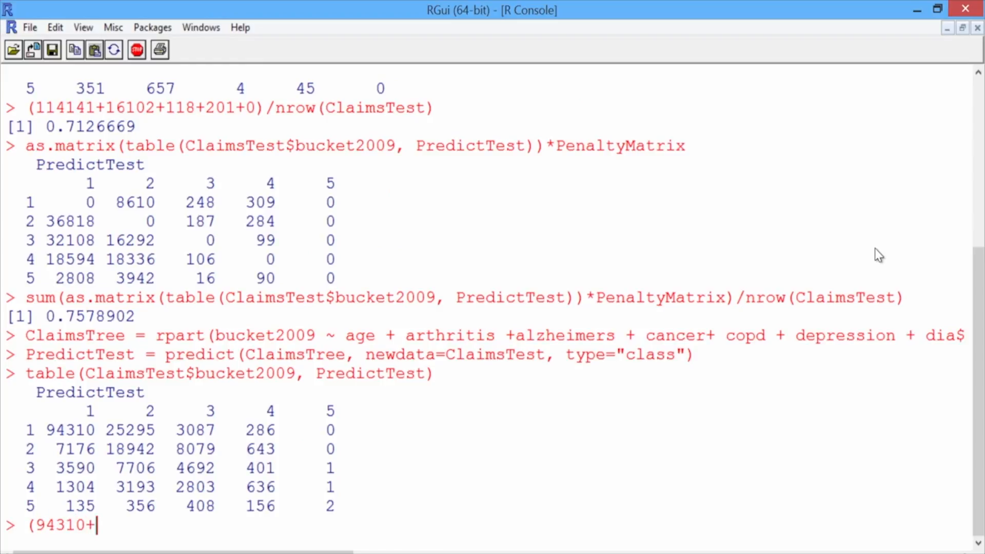
text(18942)
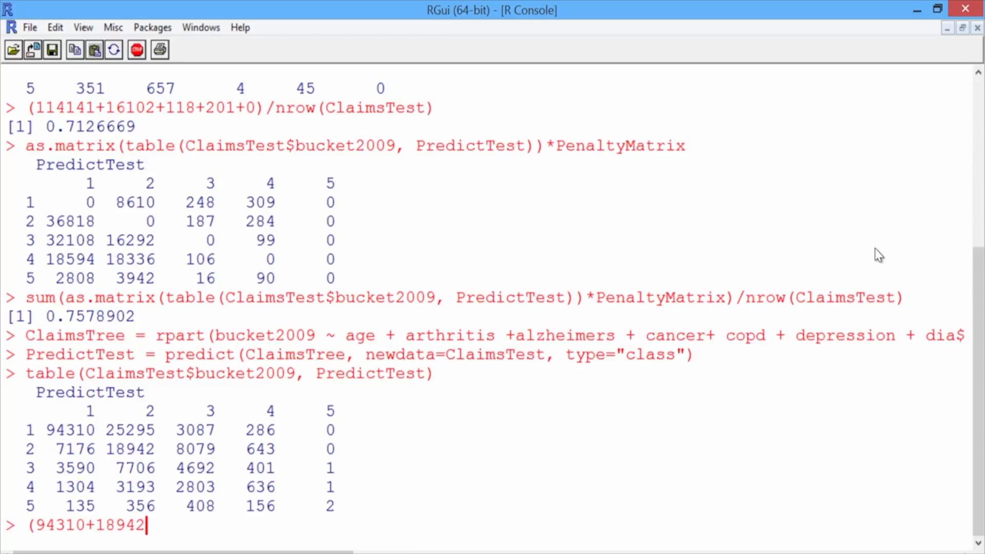
text(+)
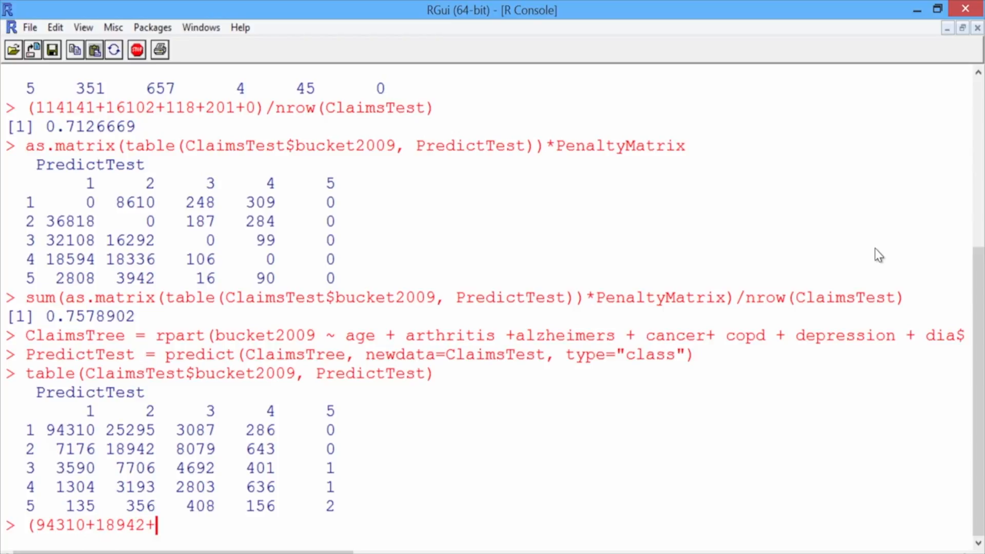
text(46)
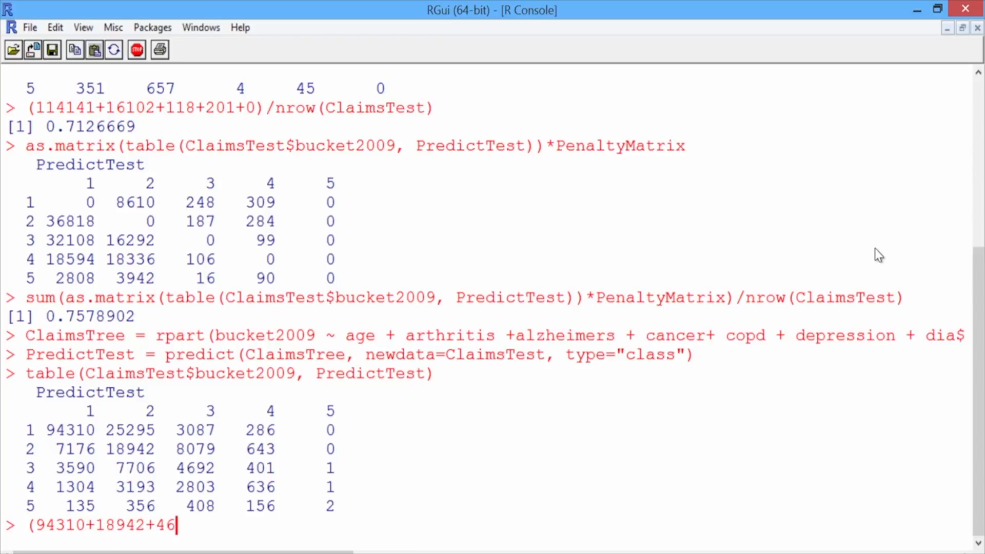
text(92+)
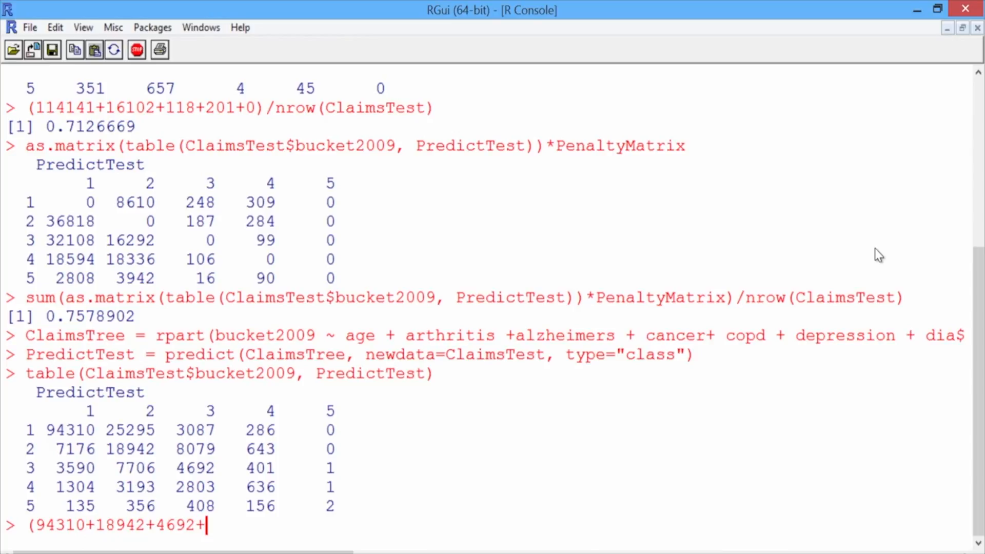
text(636)
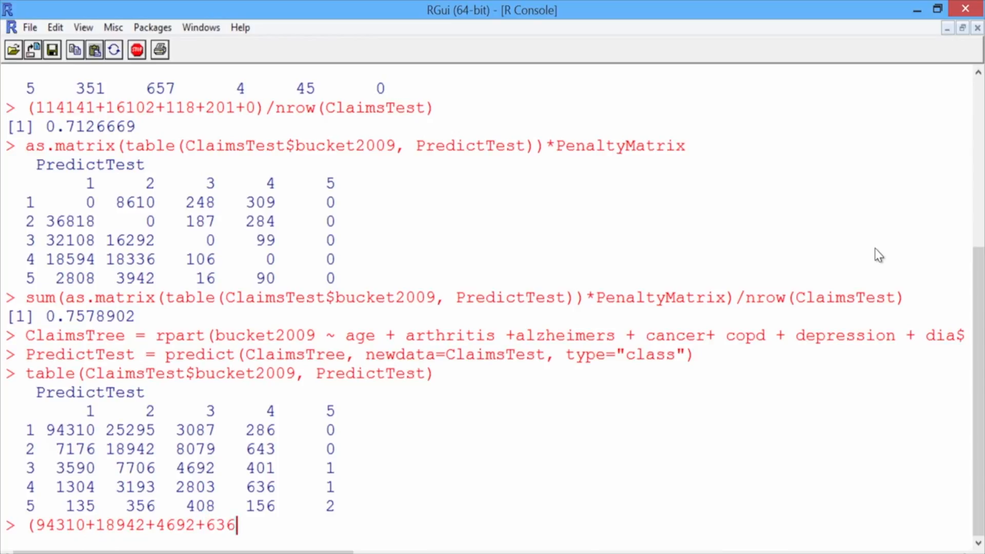
text(+2))
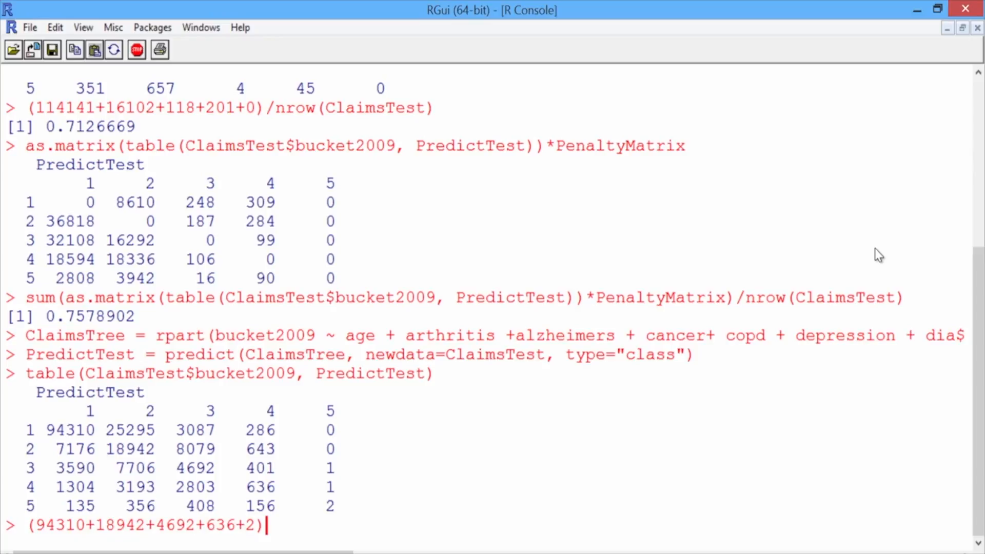
text(/nrow()
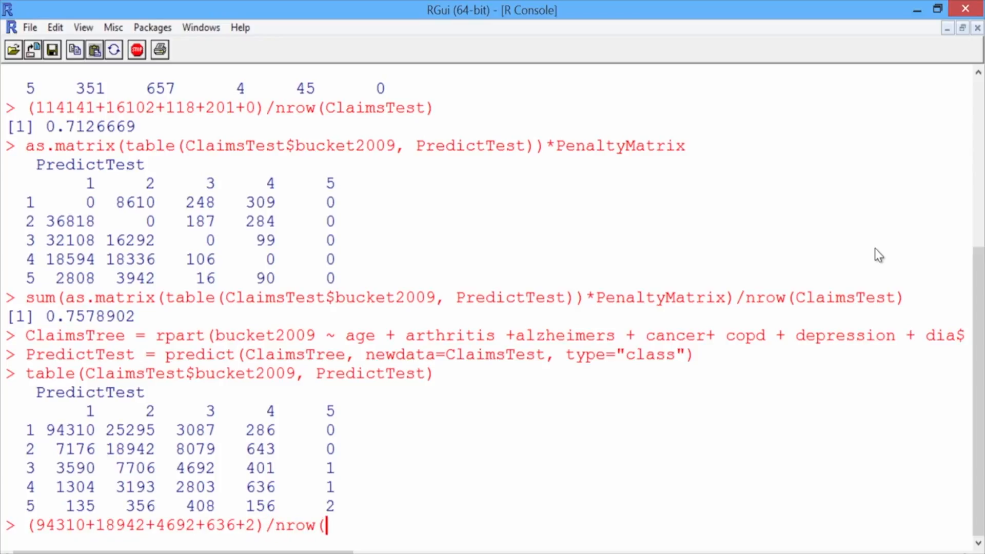
text(ClaimsTest)
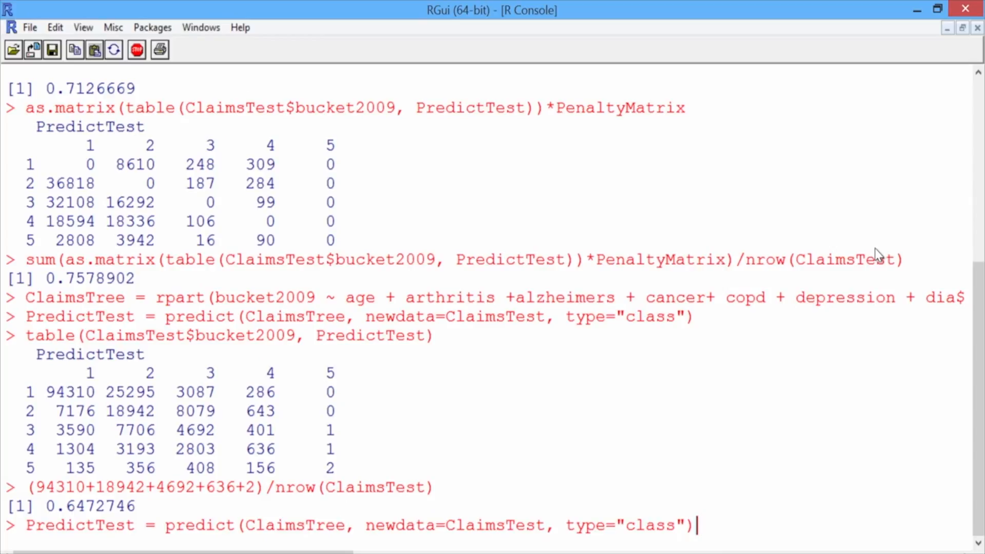
Step: Retype the penalty error command sum(as.matrix(table(...))*PenaltyMatrix)/nrow(ClaimsTest), not yet run
text(sum(as.matrix(table(ClaimsTest$bucket2009, PredictTest))*PenaltyMatrix)/nrow(ClaimsTest))
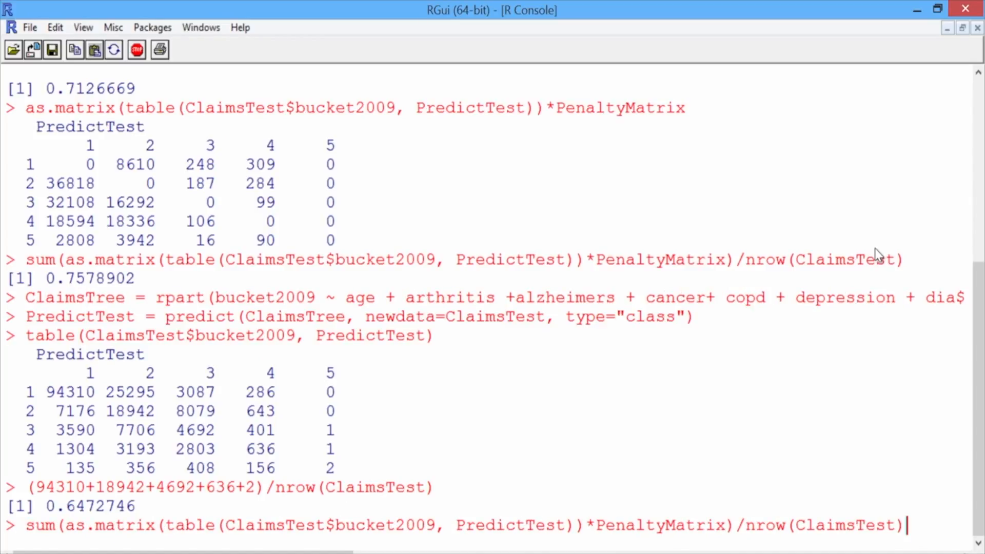